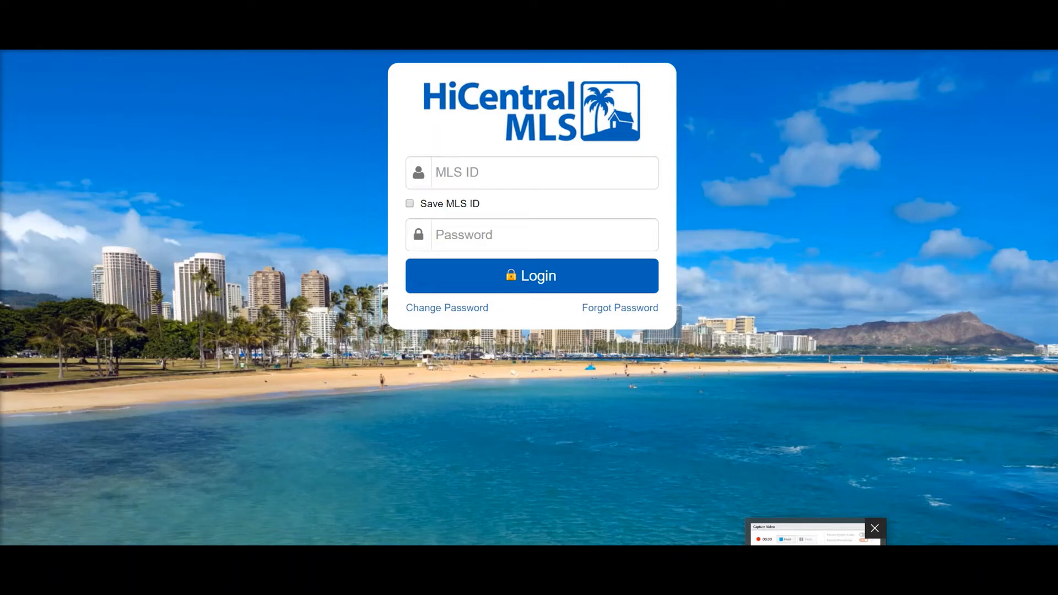
{"action": "mouse_move", "coordinate": [591, 172]}
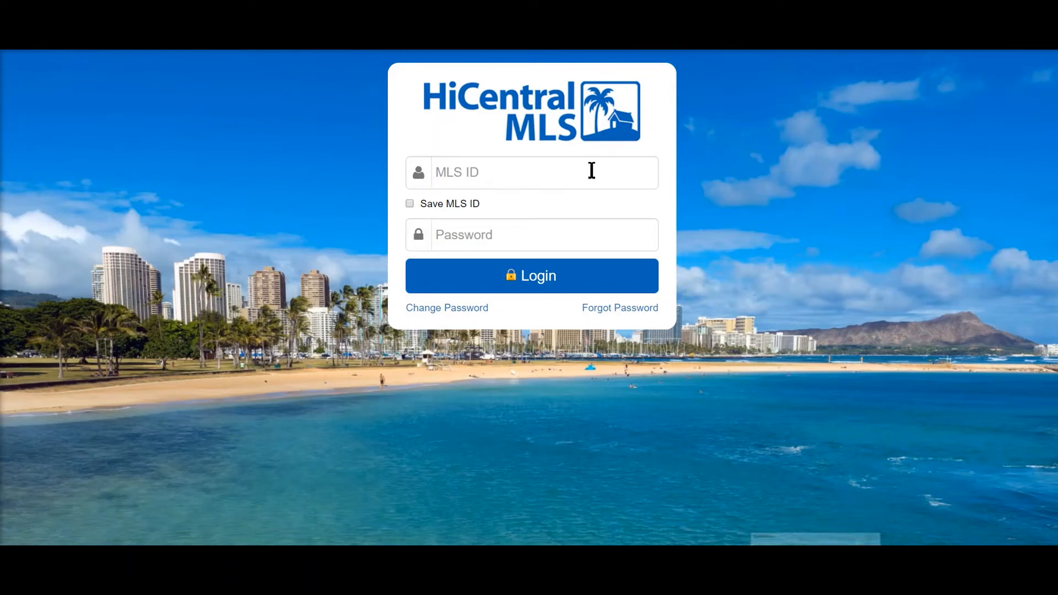
Enter the MLS ID and password and submit the sign-in
{"action": "type", "text": "44135"}
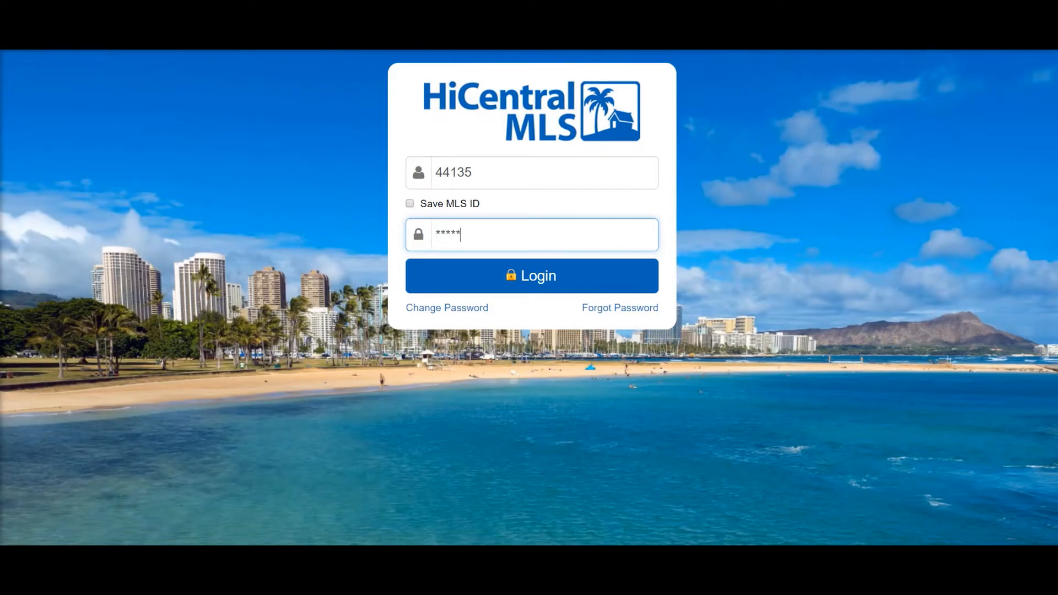
{"action": "type", "text": "**"}
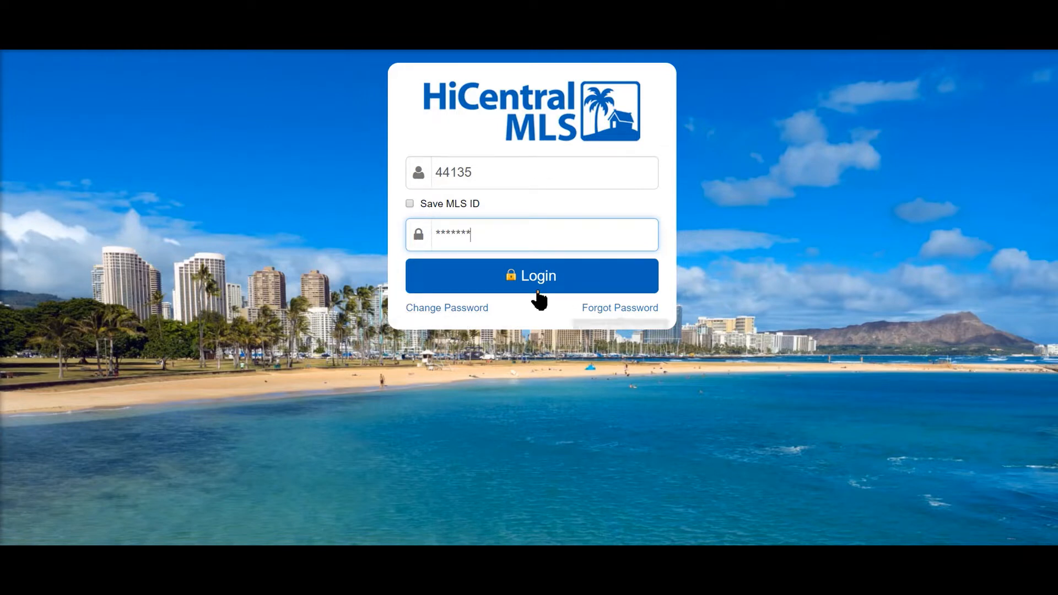
{"action": "left_click", "coordinate": [530, 275]}
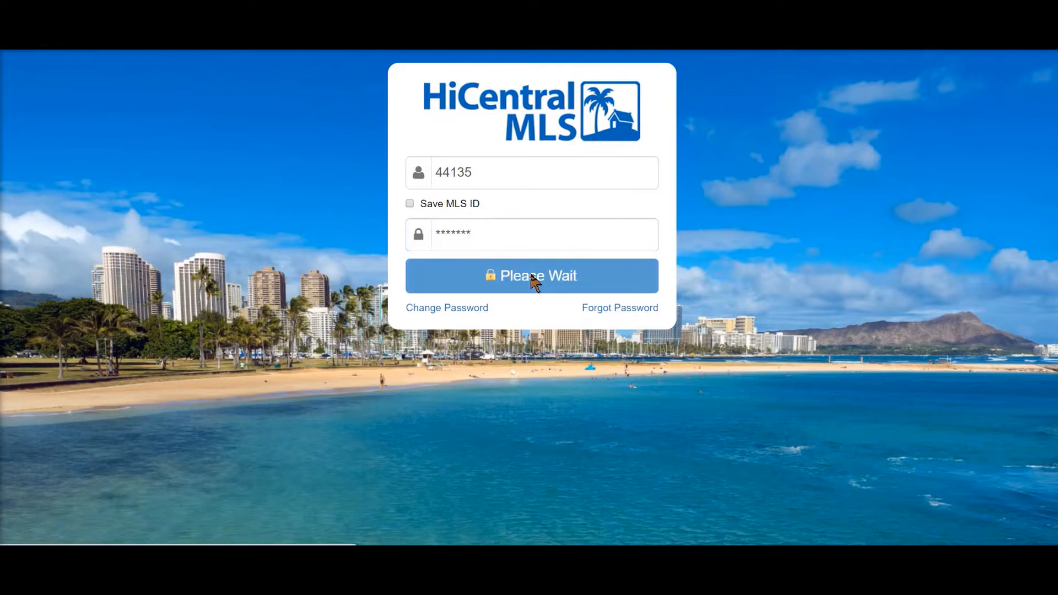
Finish signing in and scroll through the dashboard's applications, mobile apps, links and training schedule
{"action": "left_click", "coordinate": [531, 276]}
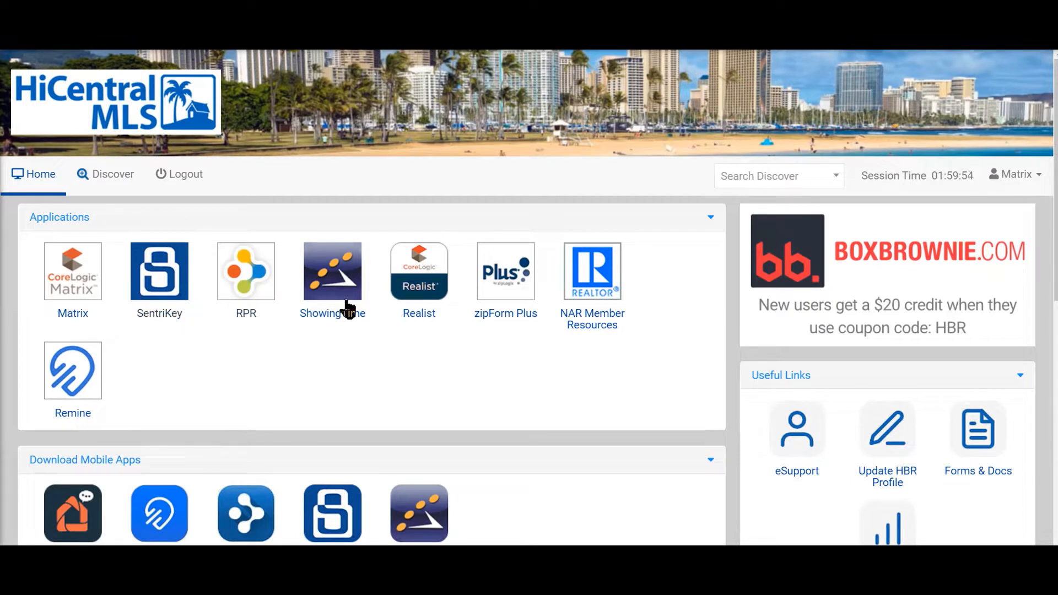
{"action": "mouse_move", "coordinate": [406, 312]}
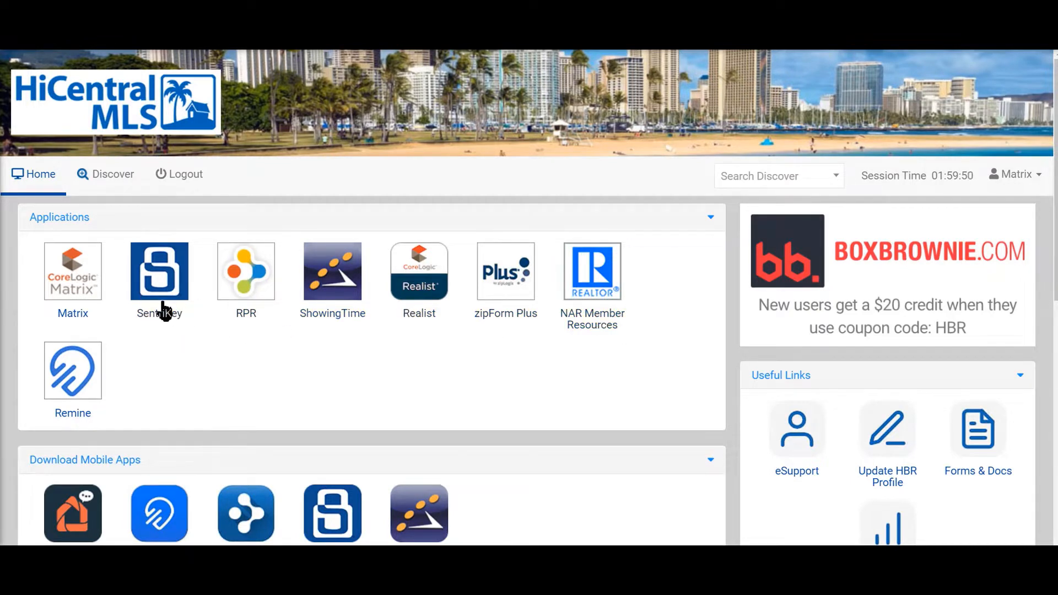
{"action": "scroll", "scroll_direction": "down", "scroll_amount": 3}
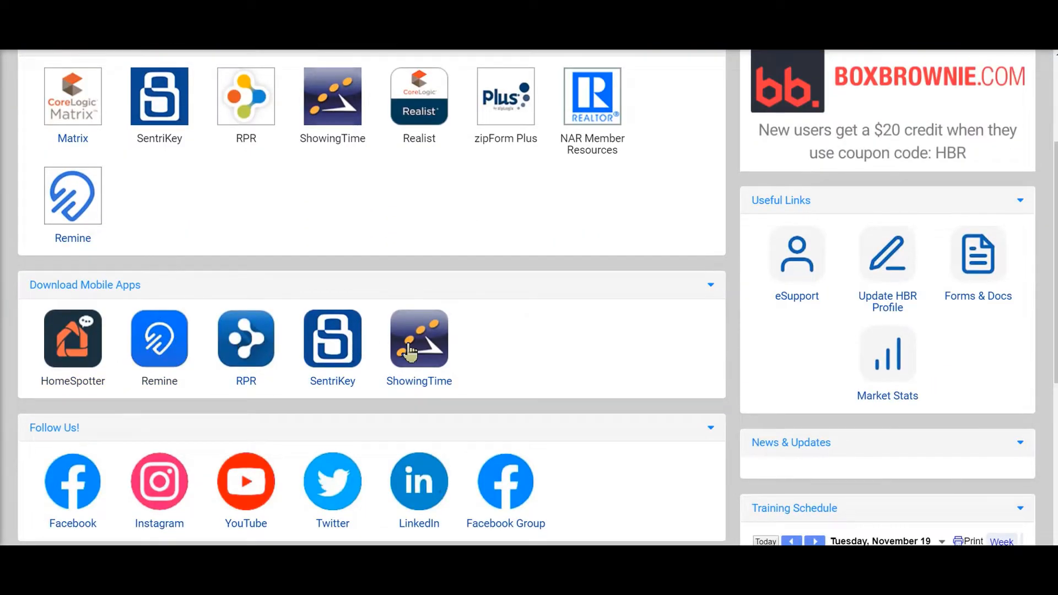
{"action": "mouse_move", "coordinate": [374, 344]}
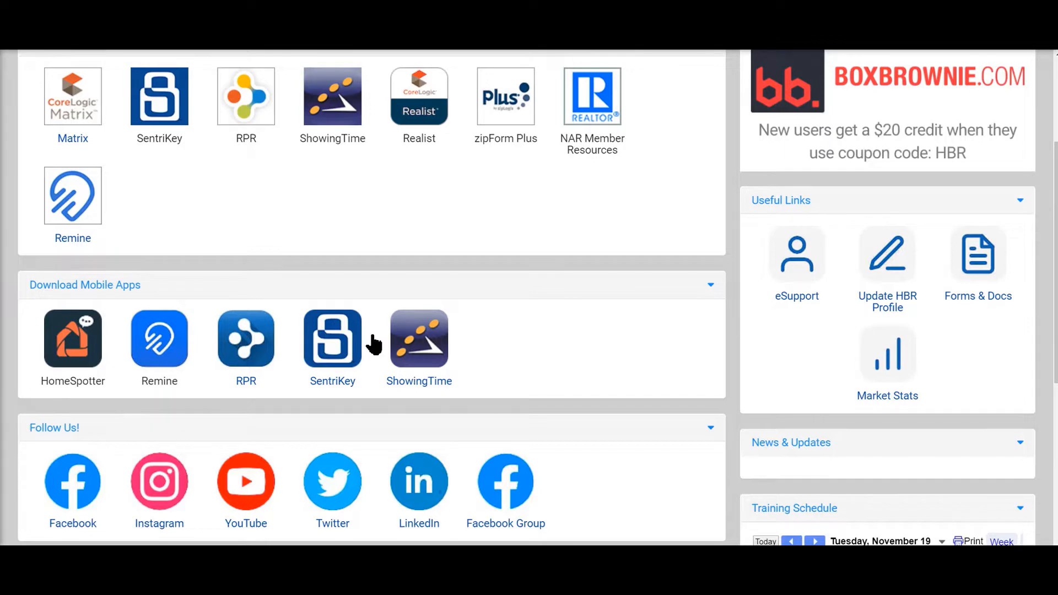
{"action": "scroll", "scroll_direction": "down", "scroll_amount": 3}
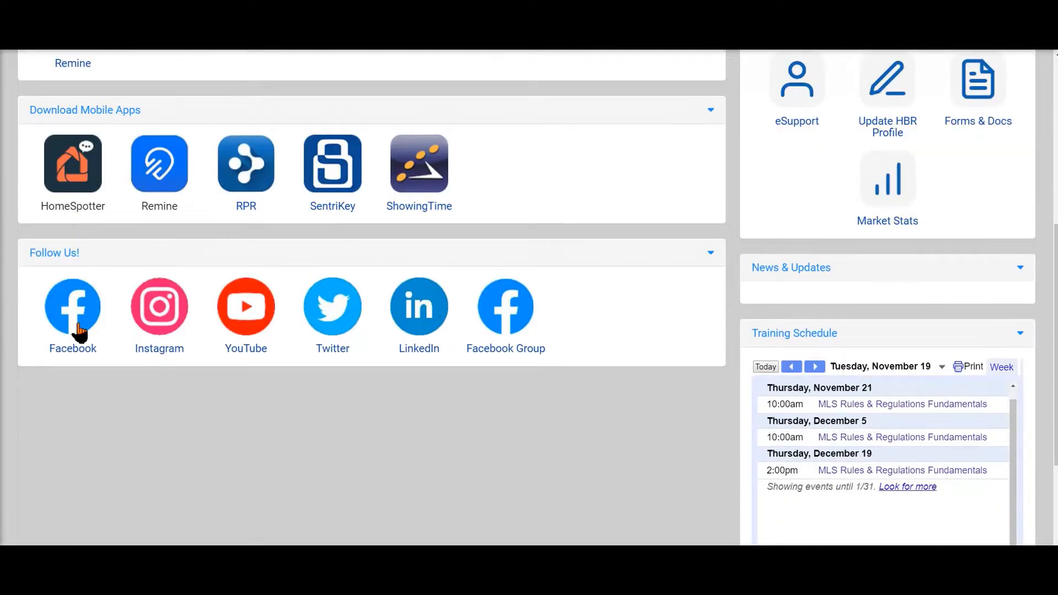
{"action": "mouse_move", "coordinate": [477, 340]}
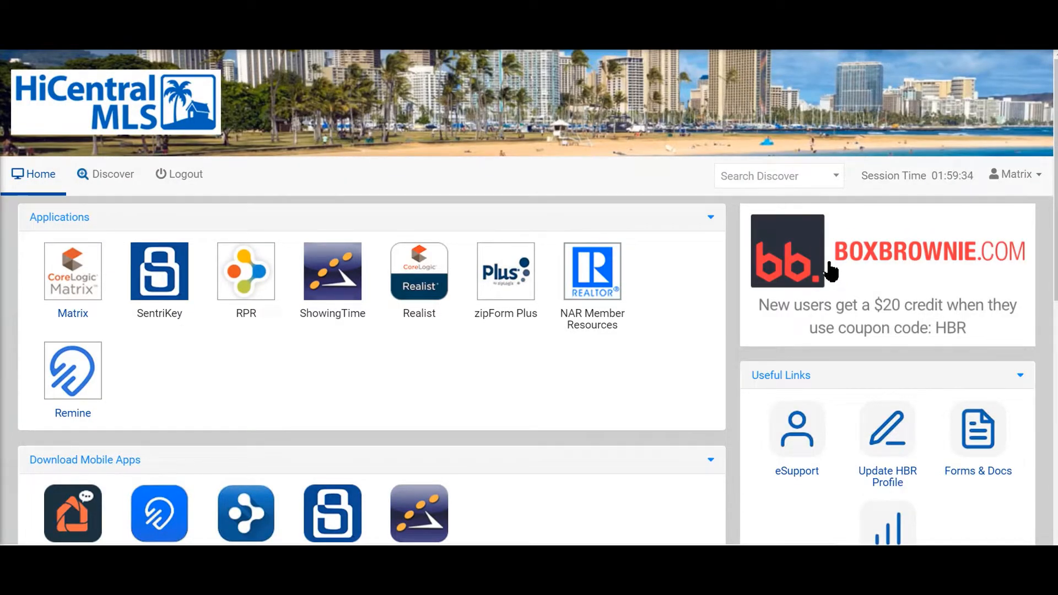
{"action": "scroll", "scroll_direction": "down", "scroll_amount": 3}
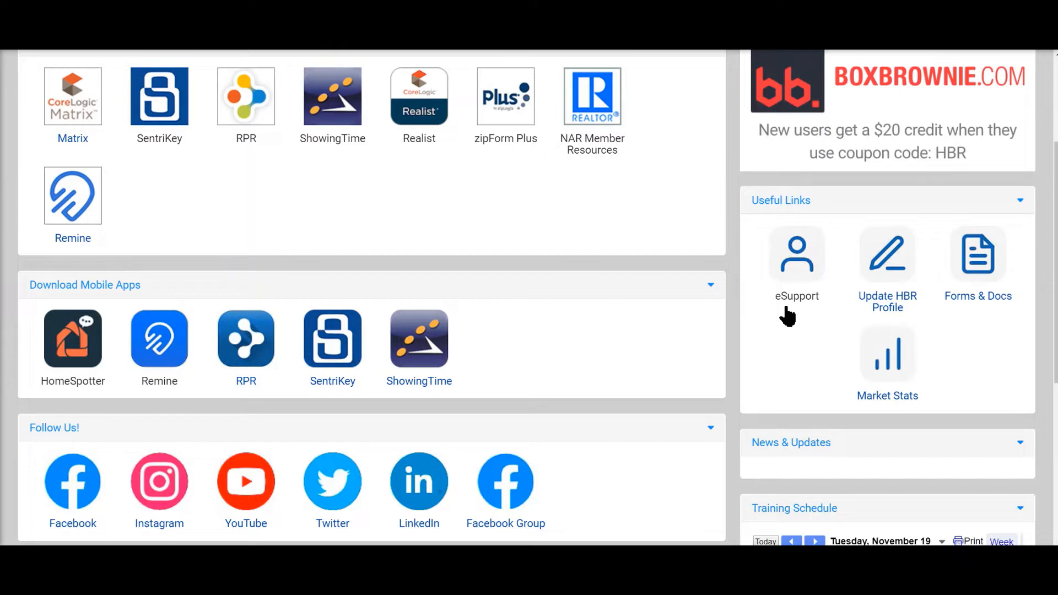
{"action": "mouse_move", "coordinate": [879, 319]}
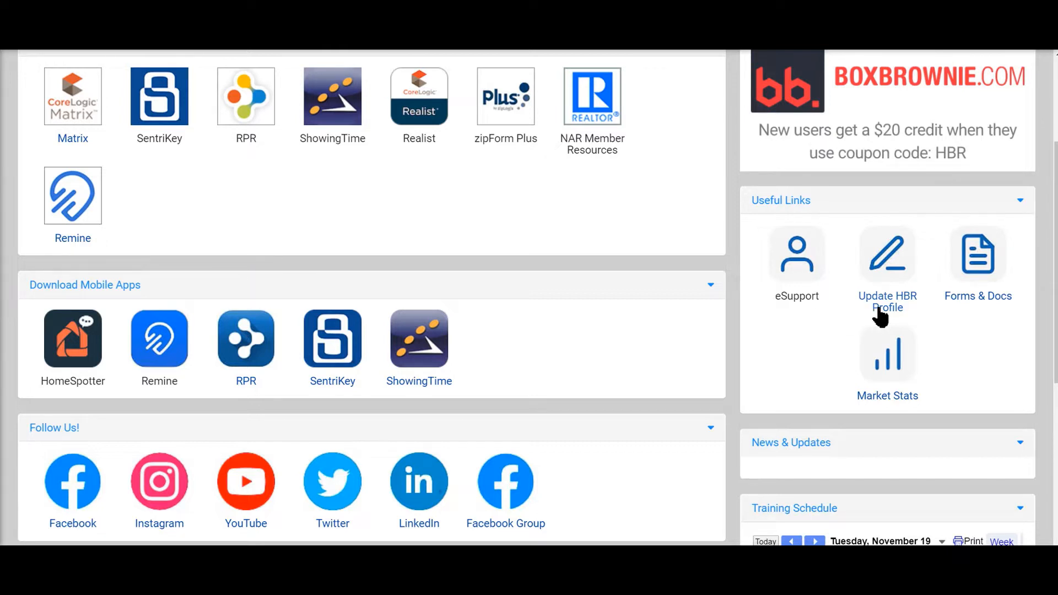
{"action": "mouse_move", "coordinate": [983, 291]}
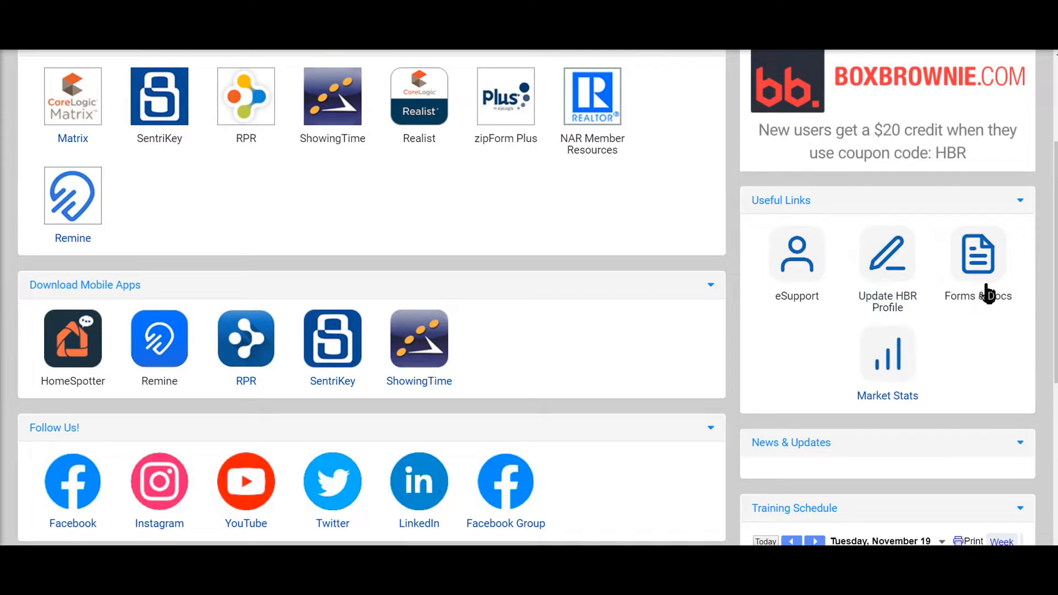
{"action": "mouse_move", "coordinate": [985, 293]}
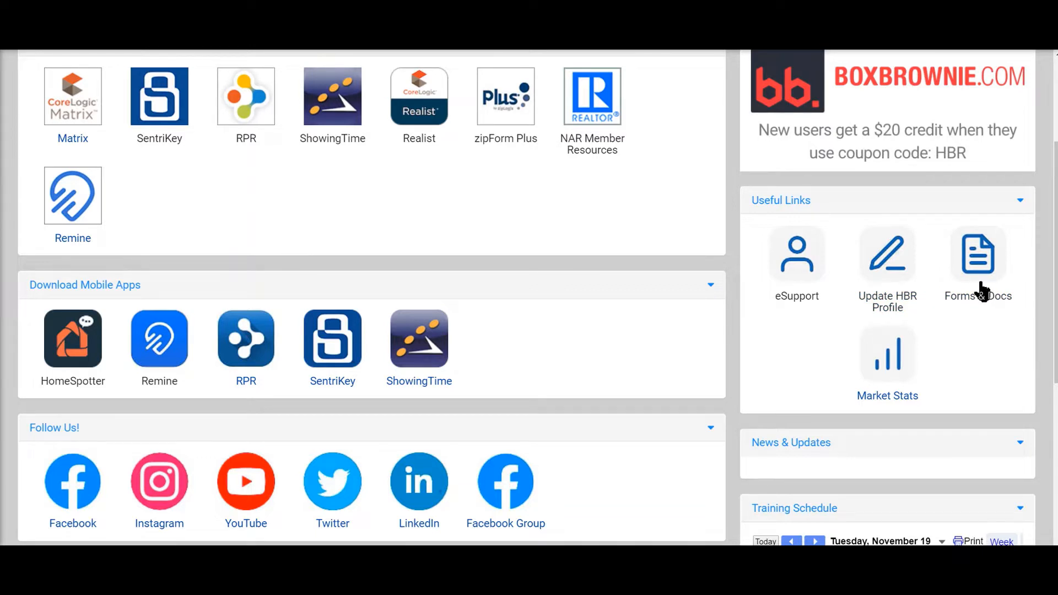
{"action": "scroll", "scroll_direction": "down", "scroll_amount": 3}
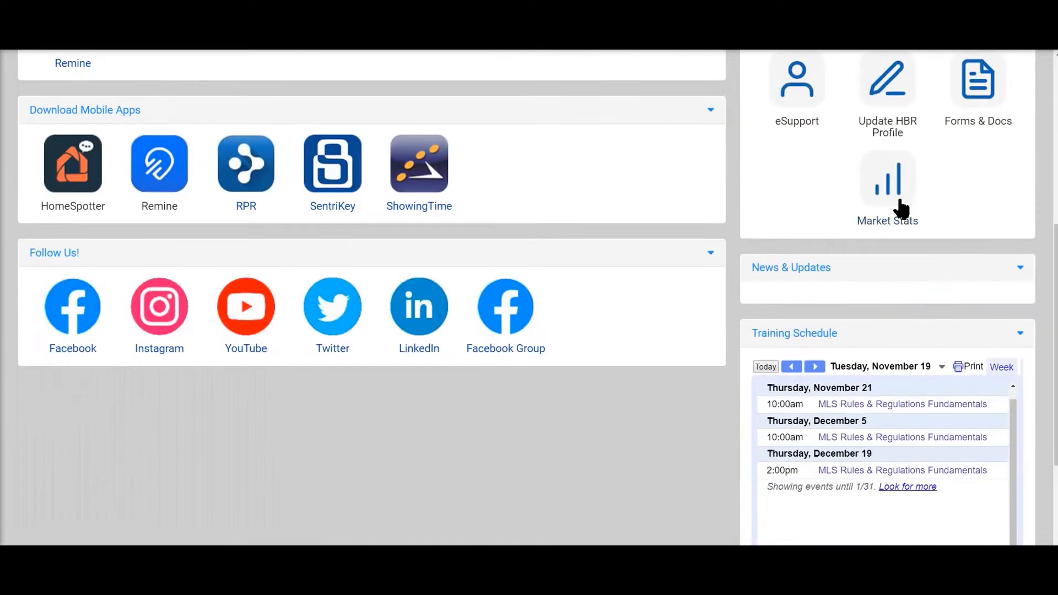
{"action": "scroll", "scroll_direction": "down", "scroll_amount": 3}
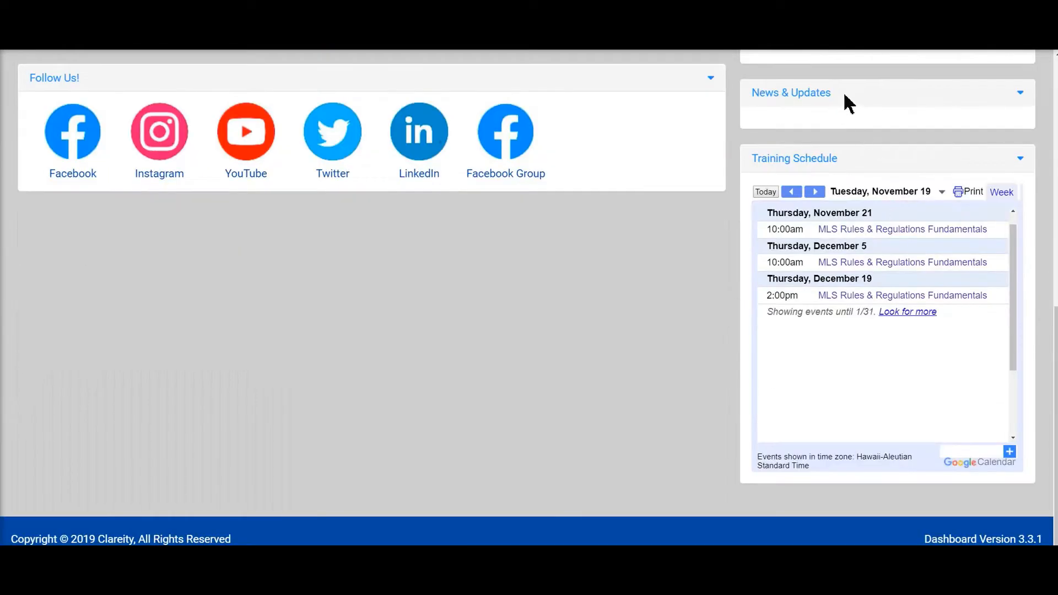
{"action": "mouse_move", "coordinate": [855, 263]}
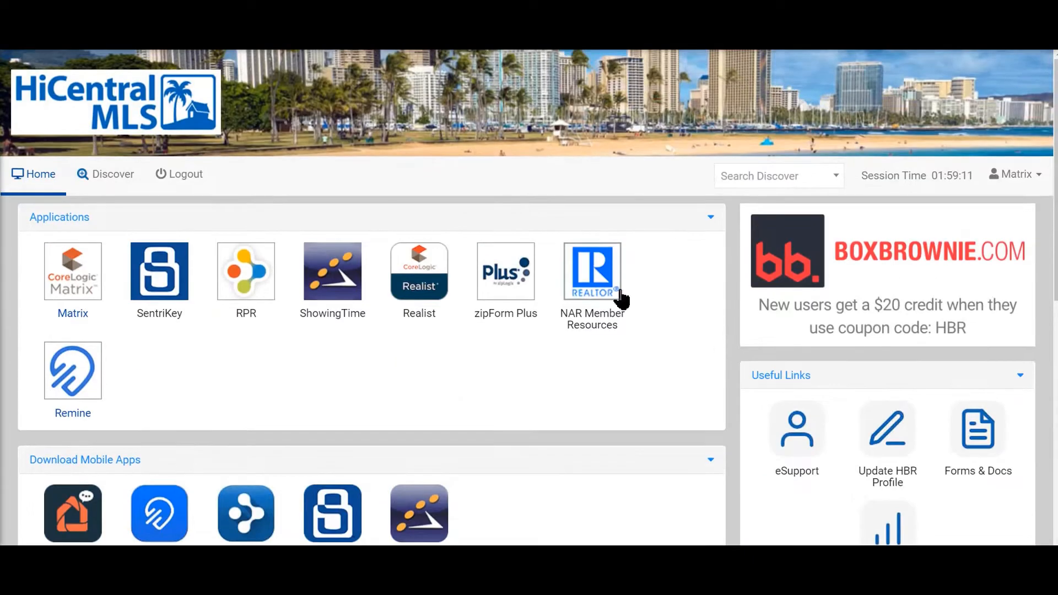
{"action": "mouse_move", "coordinate": [72, 271]}
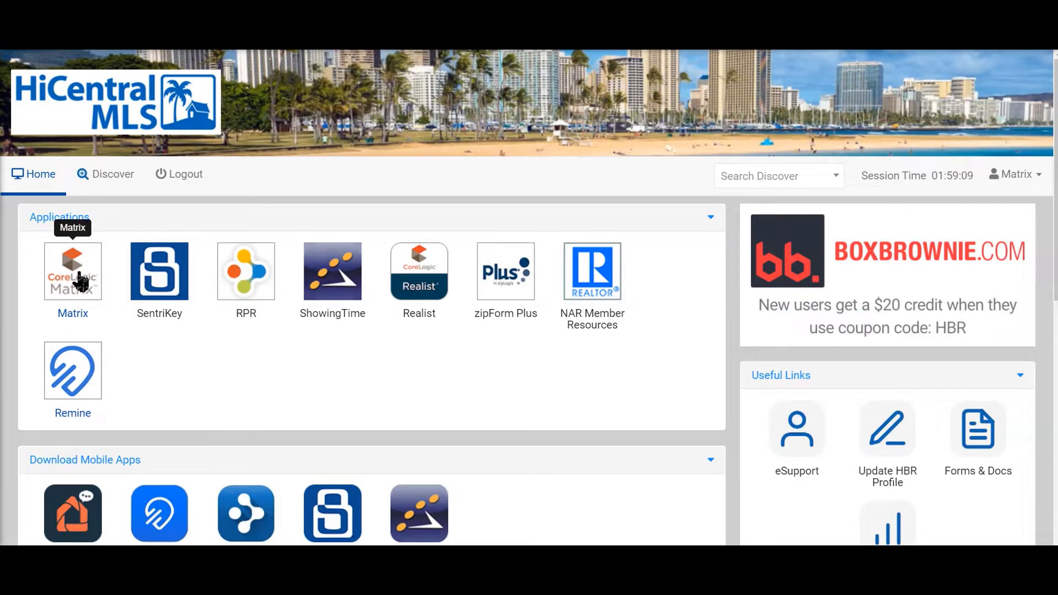
Launch Matrix, remove and restore the Market Watch panel, and return to Home
{"action": "left_click", "coordinate": [72, 271]}
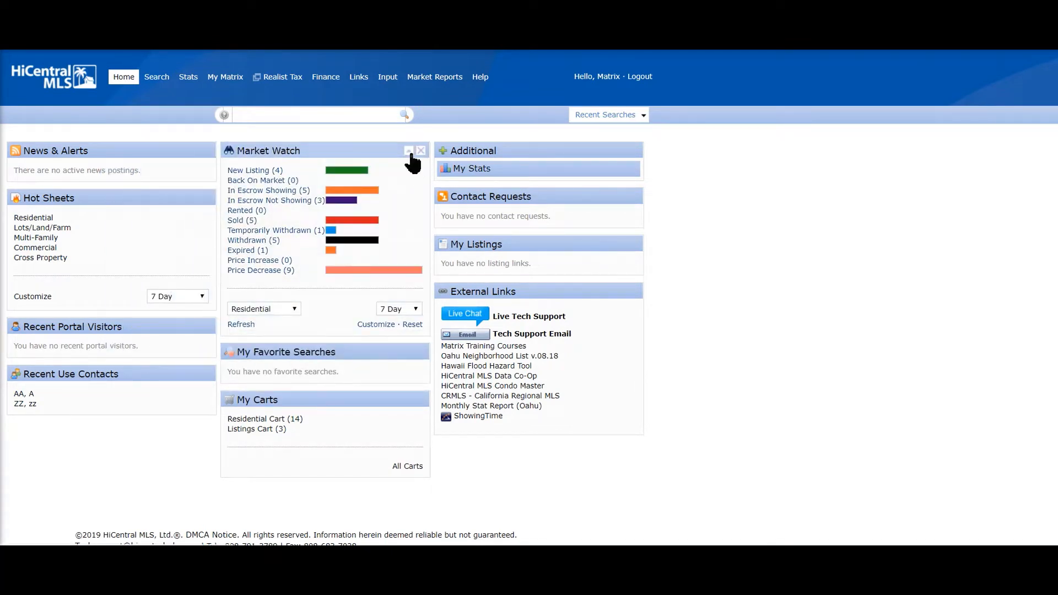
{"action": "left_click", "coordinate": [408, 151]}
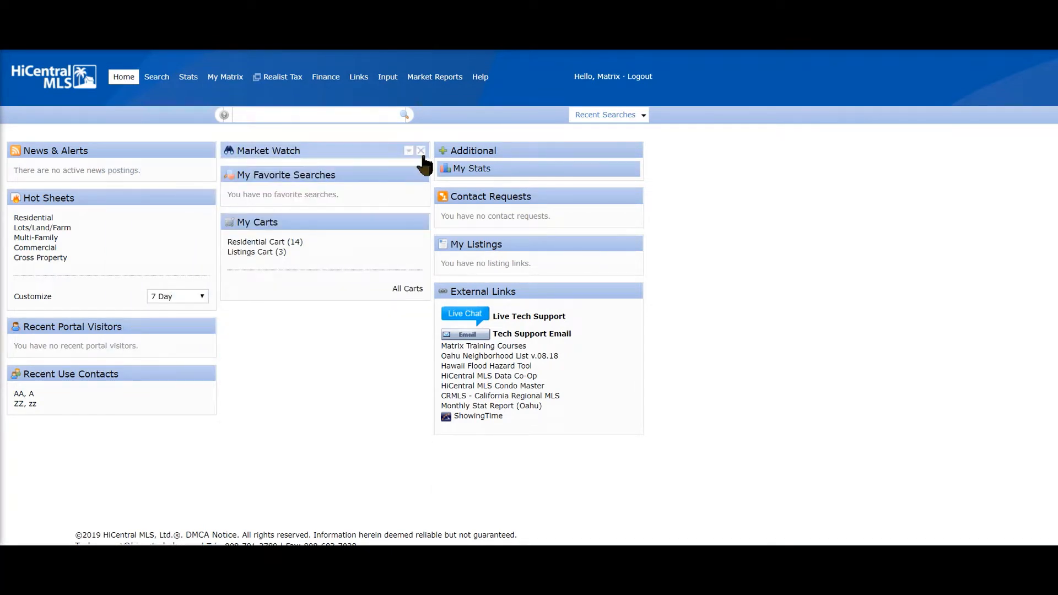
{"action": "left_click", "coordinate": [421, 151]}
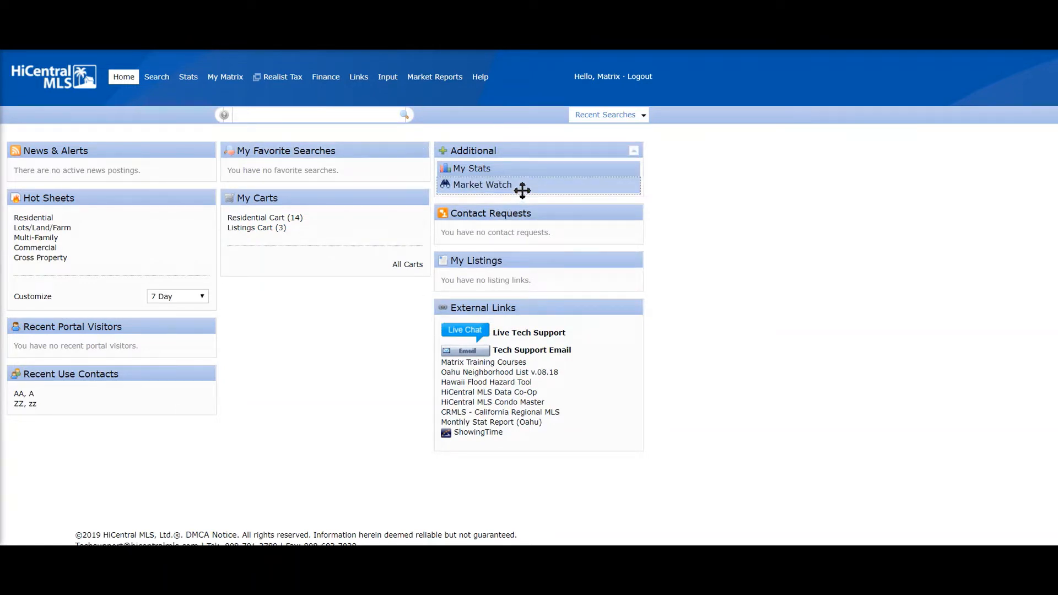
{"action": "mouse_move", "coordinate": [510, 189]}
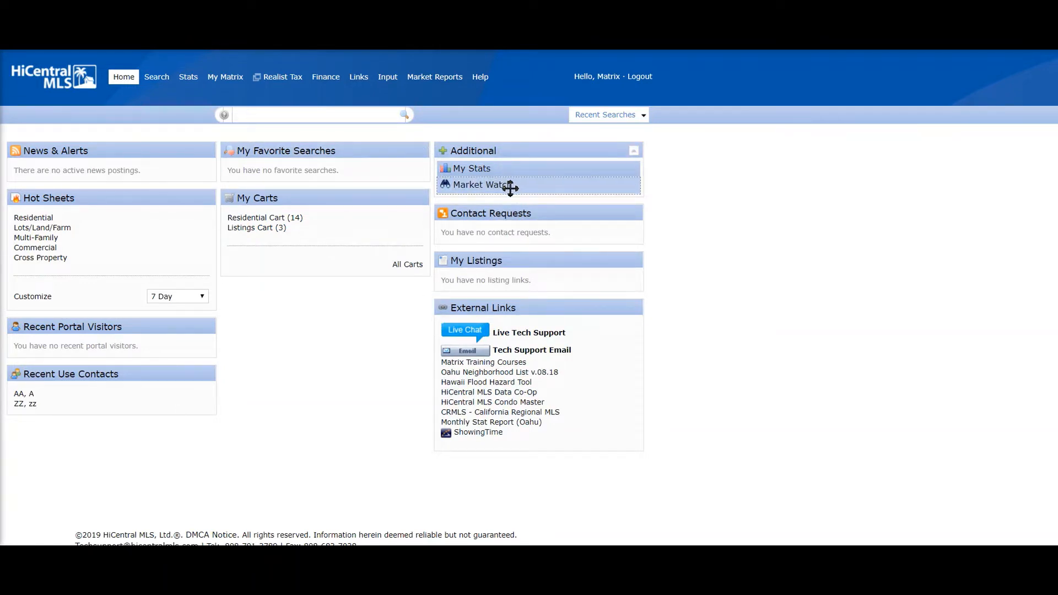
{"action": "left_click", "coordinate": [479, 184]}
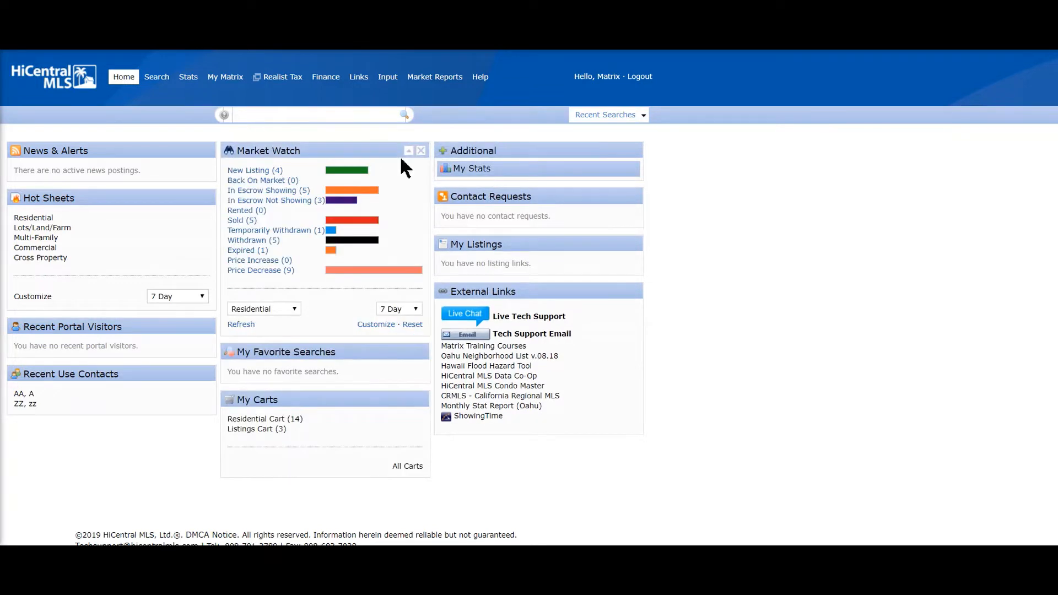
{"action": "mouse_move", "coordinate": [166, 121]}
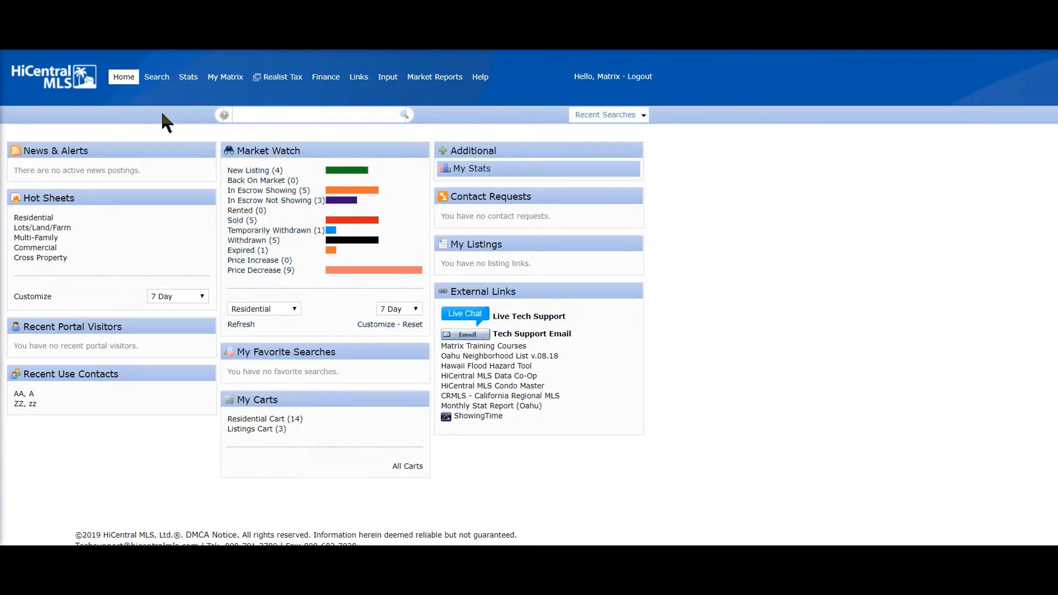
{"action": "left_click", "coordinate": [156, 76]}
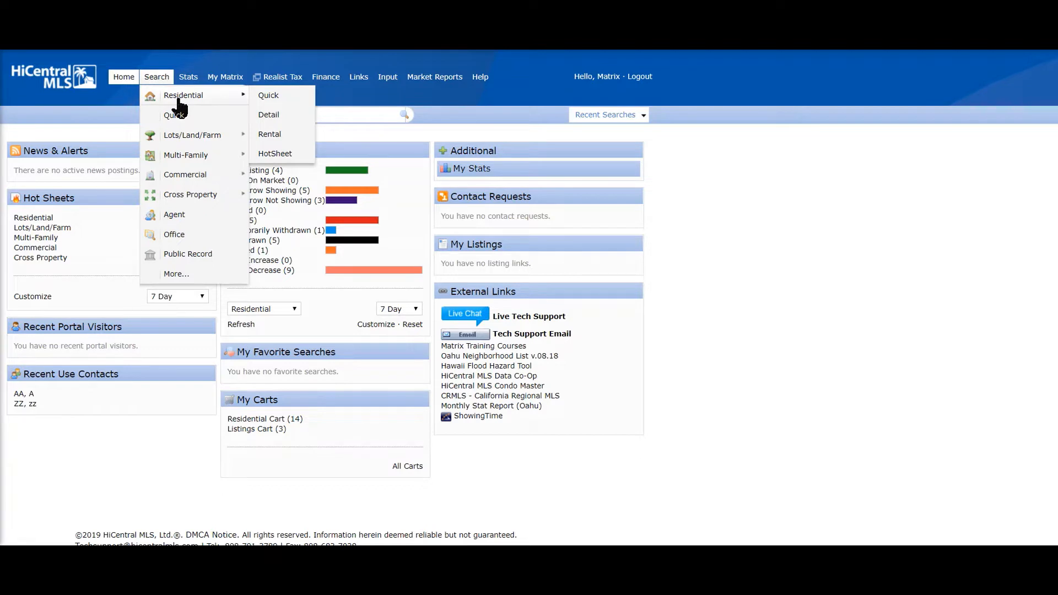
{"action": "mouse_move", "coordinate": [186, 155]}
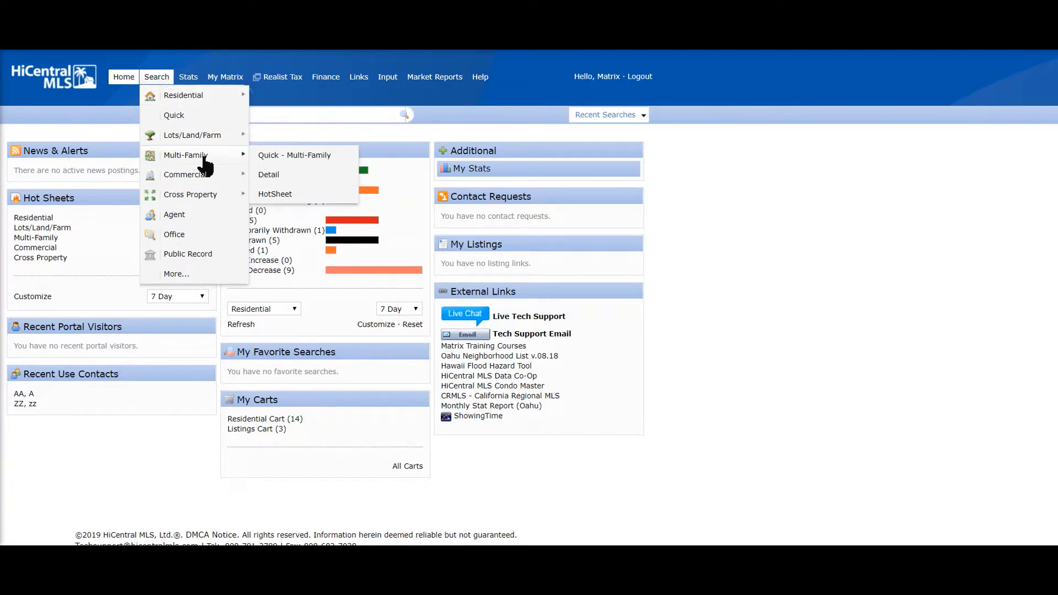
{"action": "mouse_move", "coordinate": [190, 194]}
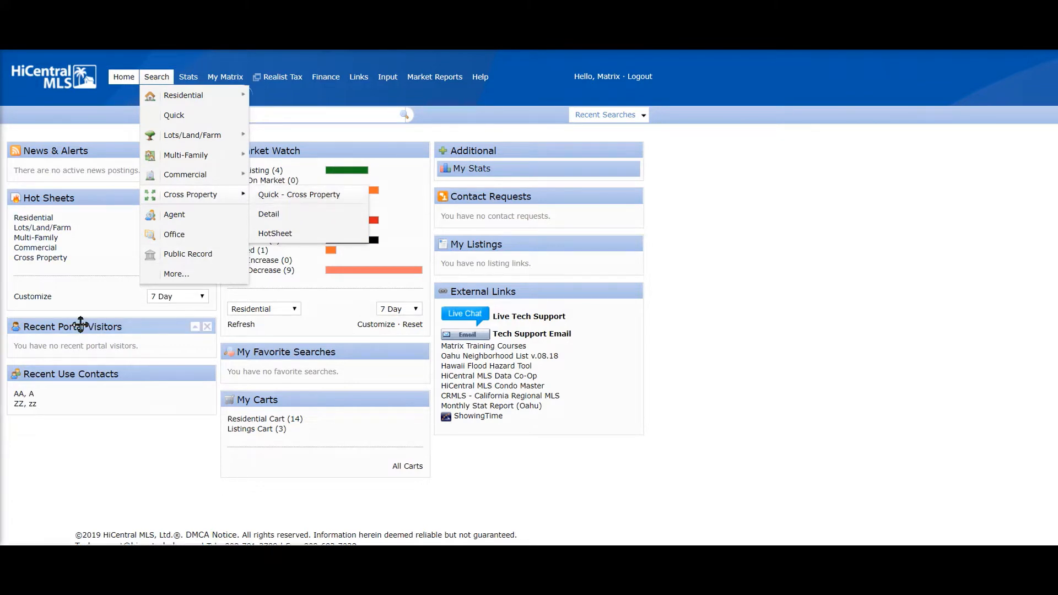
Start a Quick Cross Property search and choose the property types, giving 4879 matches
{"action": "left_click", "coordinate": [298, 194]}
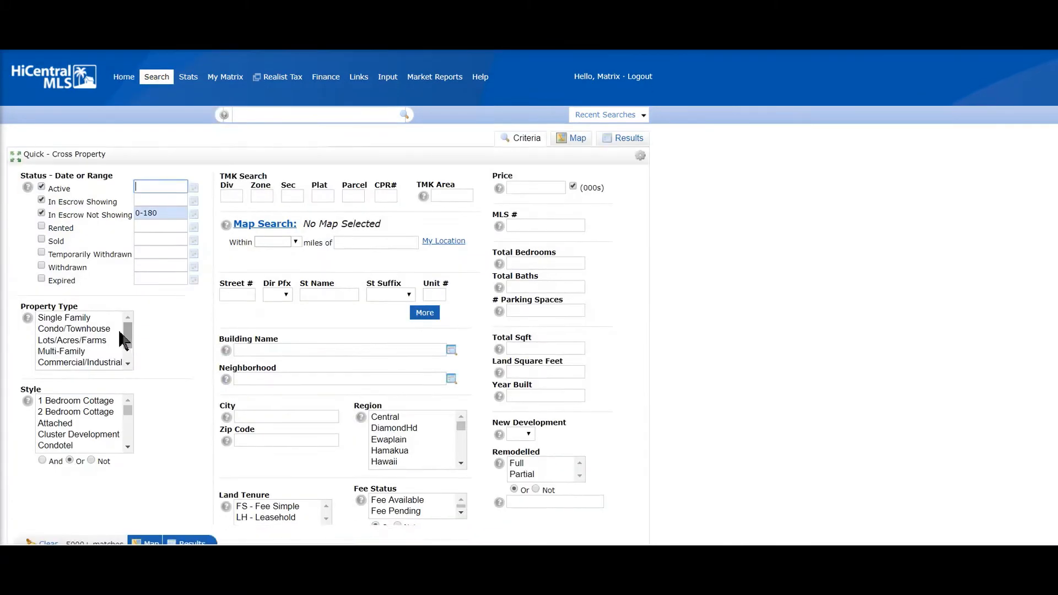
{"action": "left_click", "coordinate": [65, 317]}
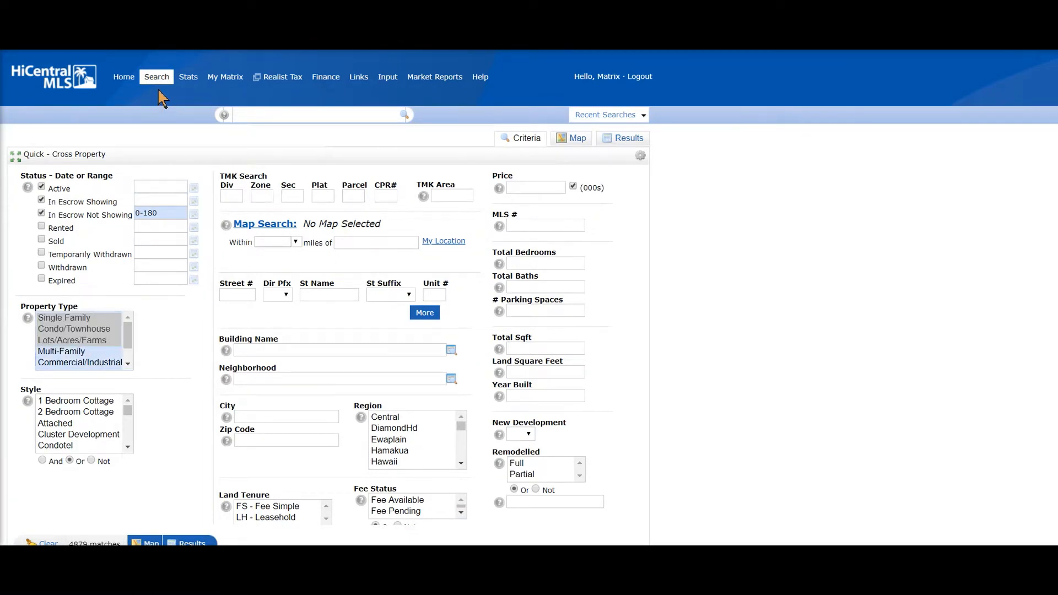
Switch to the Quick residential search and review its status and criteria fields
{"action": "left_click", "coordinate": [155, 76]}
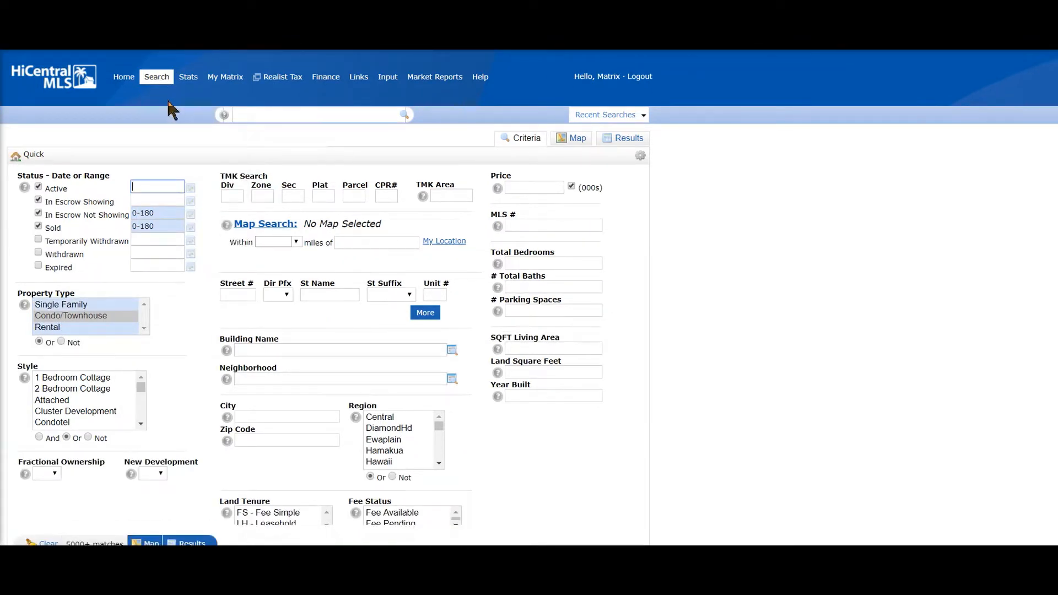
{"action": "left_click", "coordinate": [155, 76]}
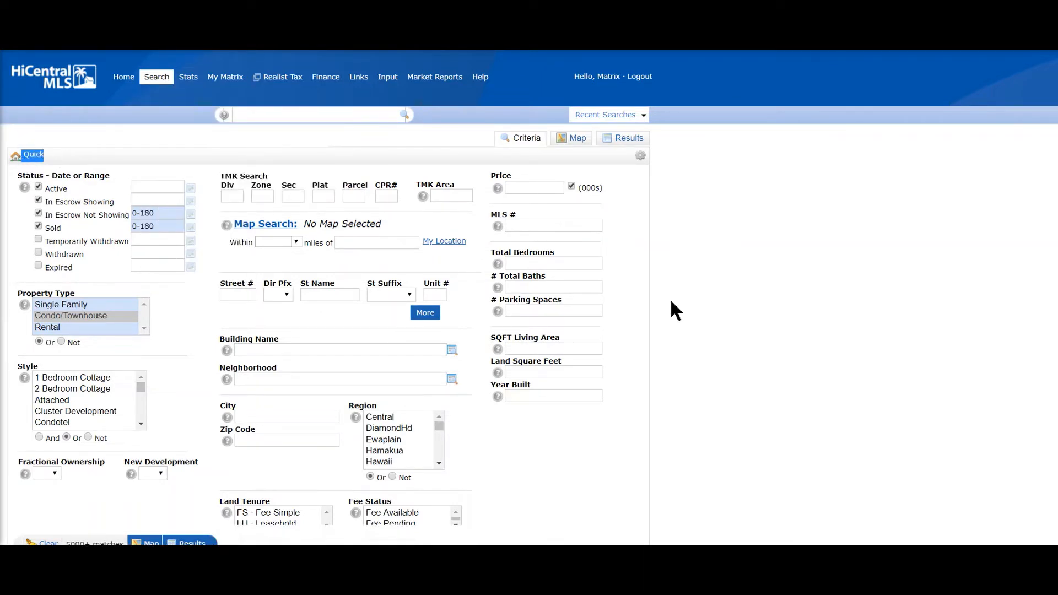
{"action": "scroll", "scroll_direction": "down", "scroll_amount": 3}
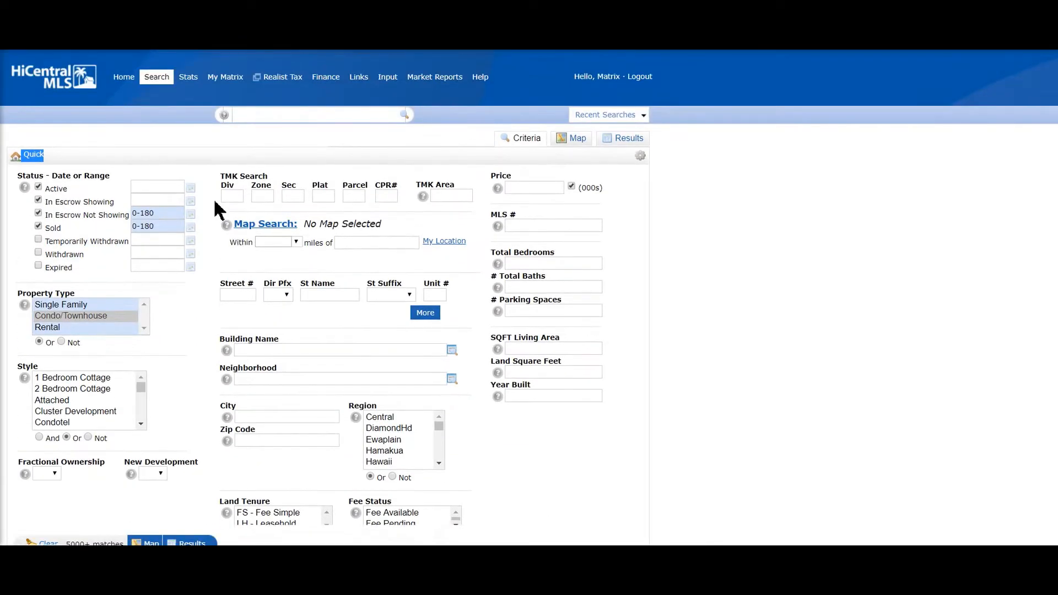
{"action": "scroll", "scroll_direction": "down", "scroll_amount": 3}
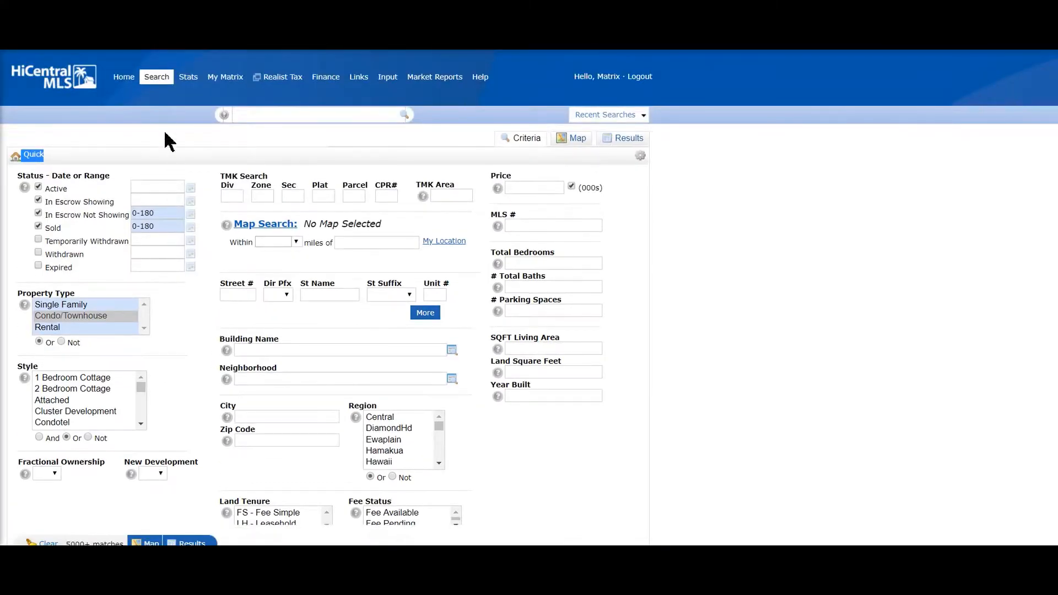
{"action": "left_click", "coordinate": [156, 76]}
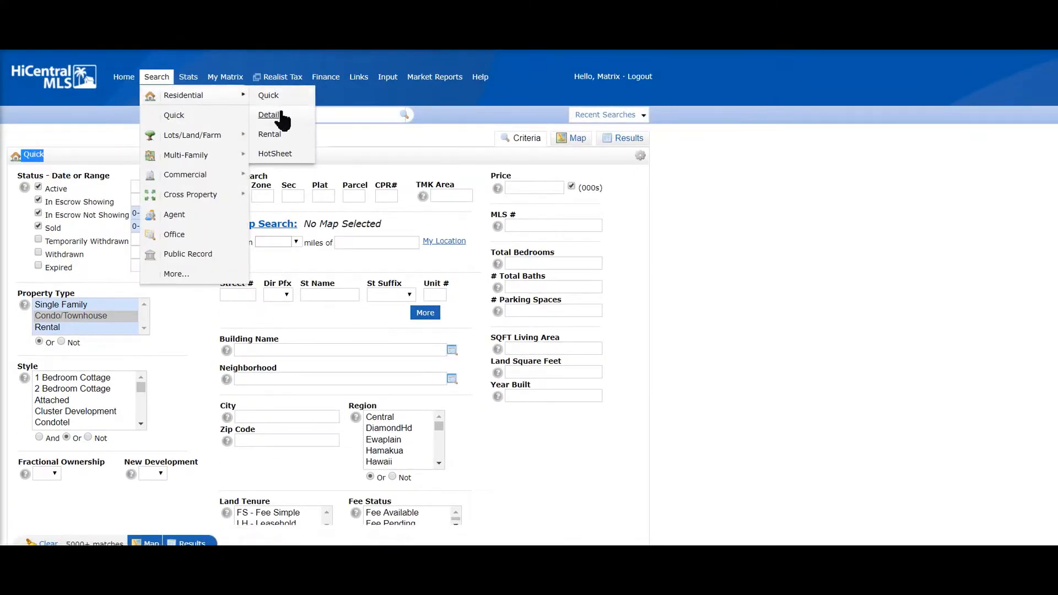
{"action": "mouse_move", "coordinate": [225, 263]}
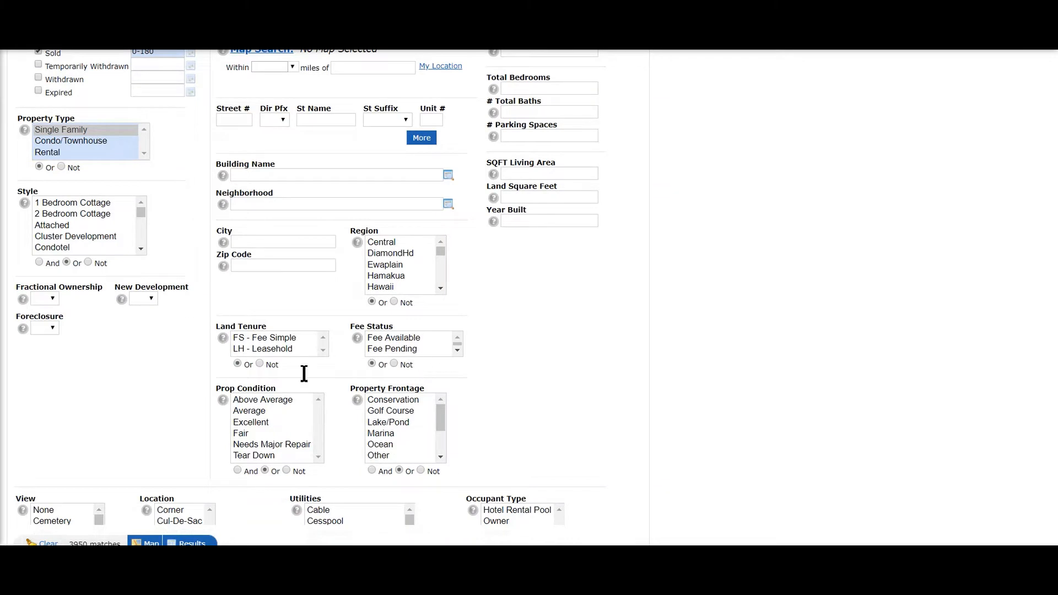
{"action": "scroll", "scroll_direction": "down", "scroll_amount": 3}
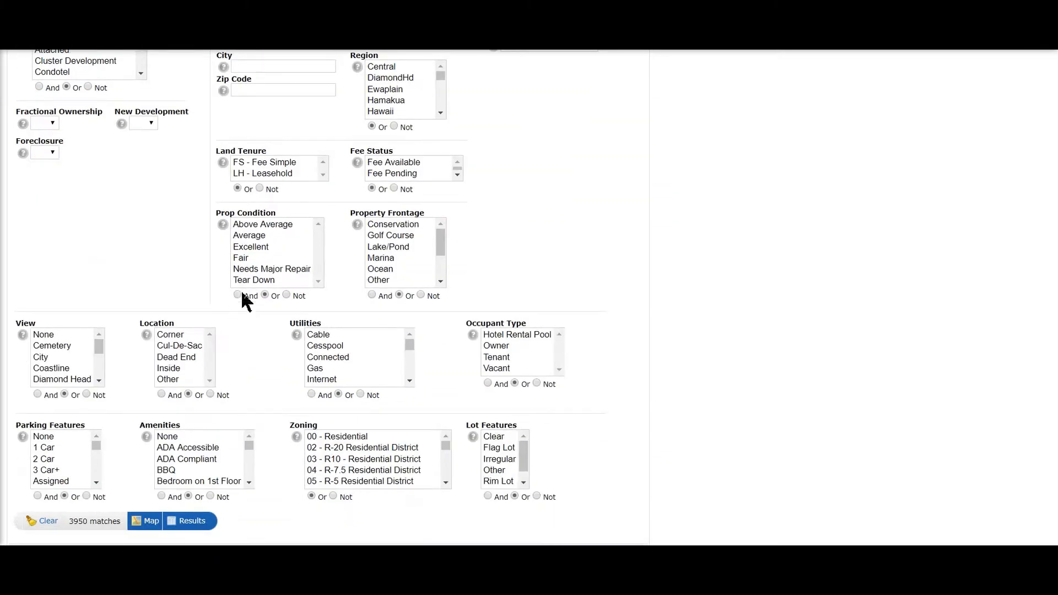
{"action": "mouse_move", "coordinate": [243, 254]}
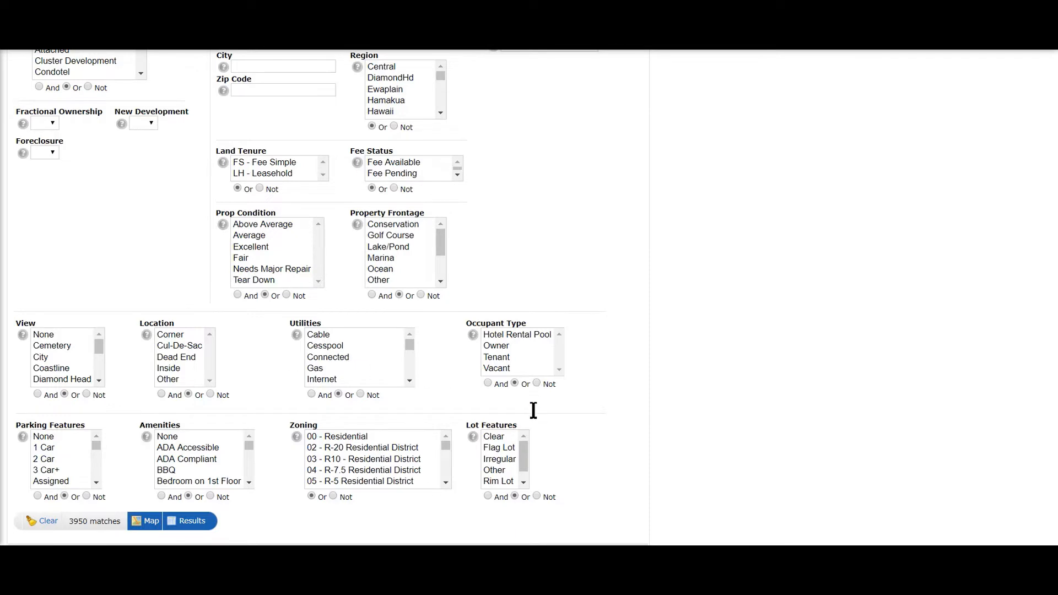
{"action": "mouse_move", "coordinate": [514, 425]}
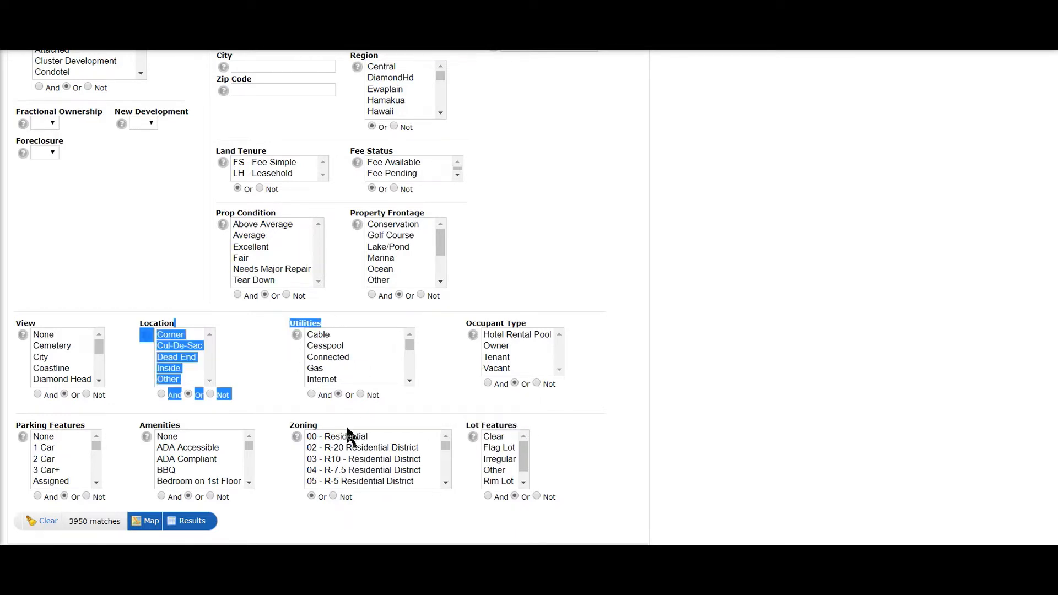
{"action": "scroll", "scroll_direction": "up", "scroll_amount": 3}
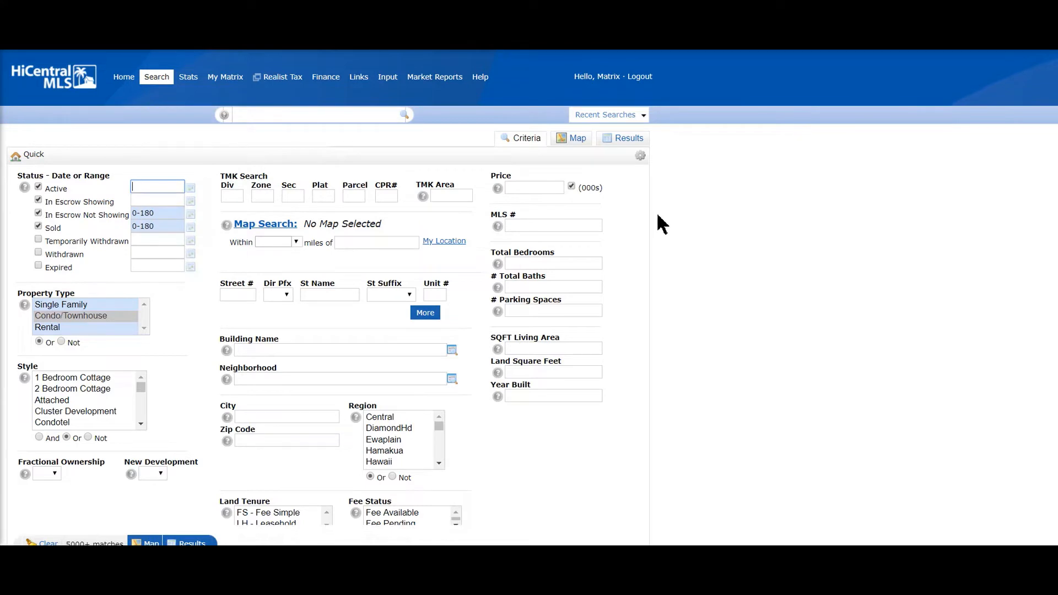
{"action": "mouse_move", "coordinate": [127, 239]}
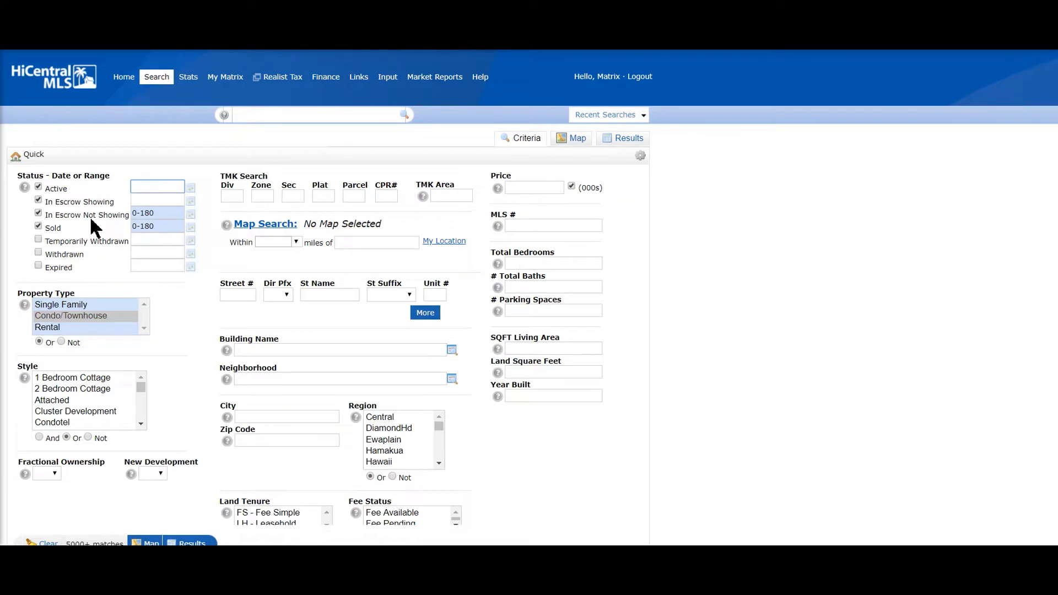
{"action": "mouse_move", "coordinate": [77, 269]}
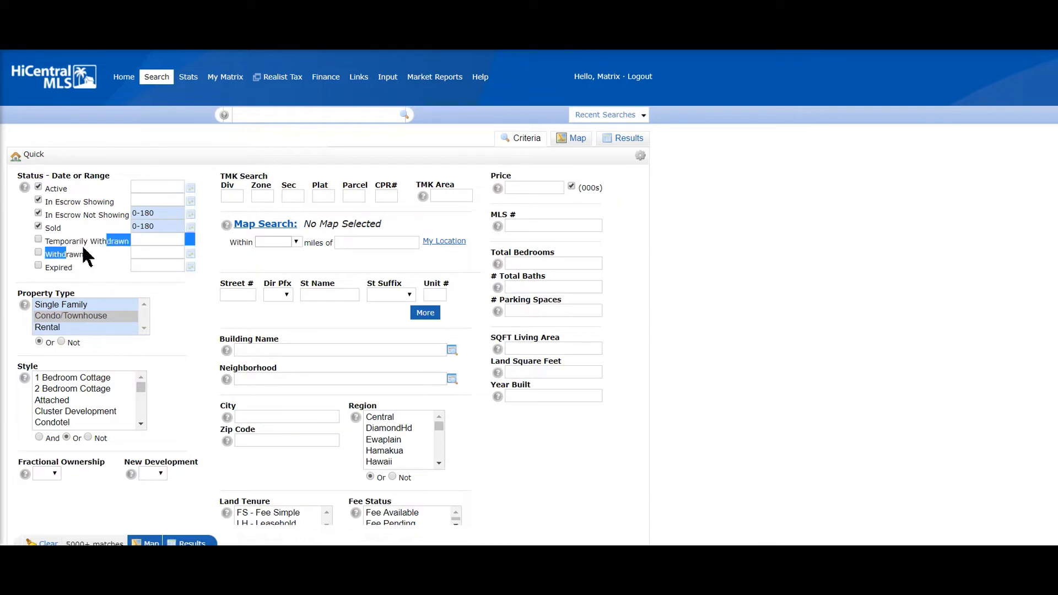
{"action": "left_click", "coordinate": [39, 239]}
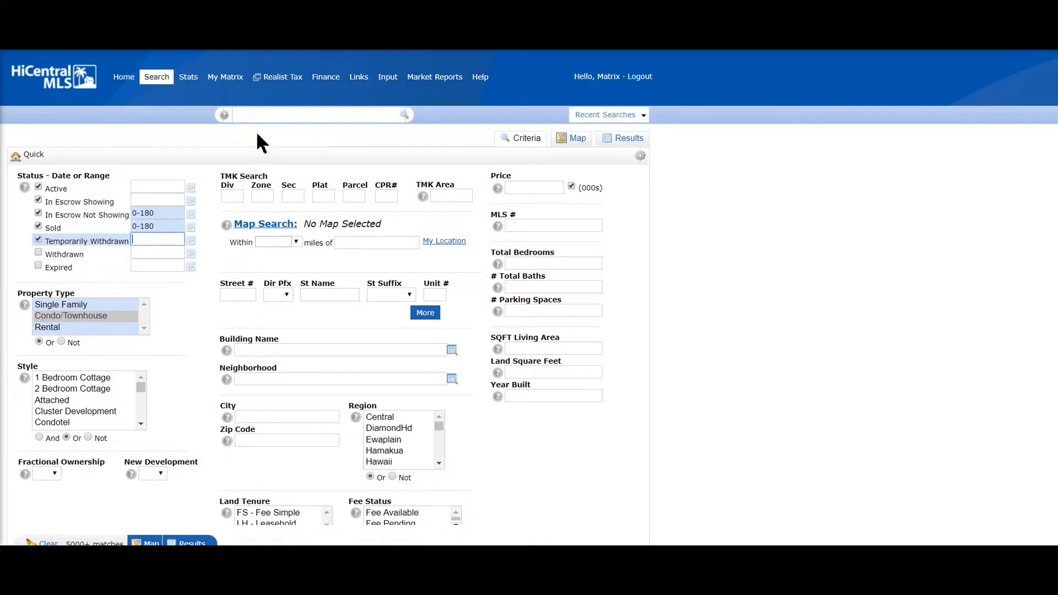
{"action": "mouse_move", "coordinate": [133, 267]}
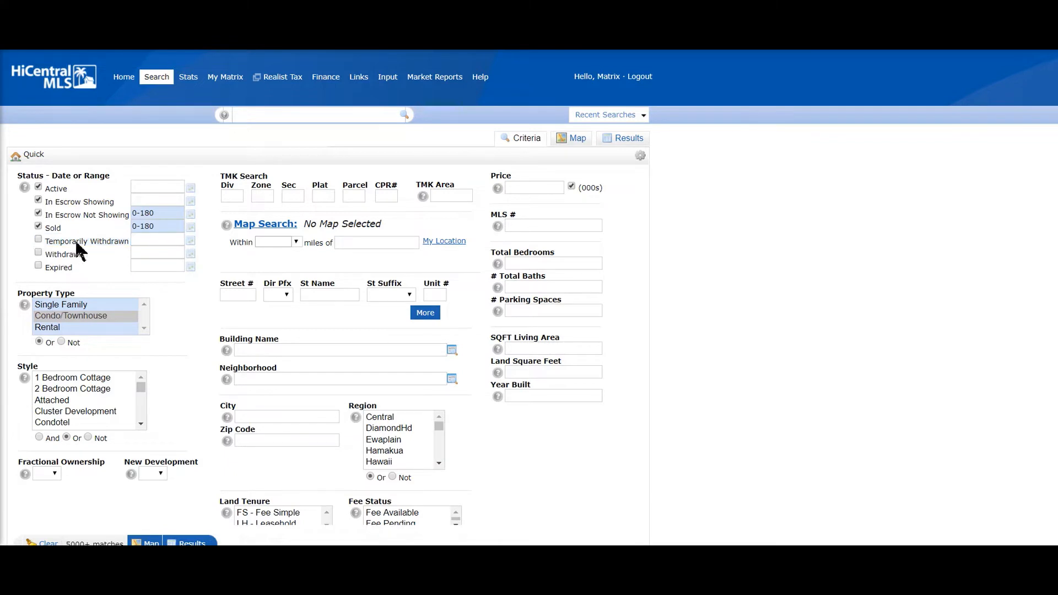
{"action": "mouse_move", "coordinate": [65, 261]}
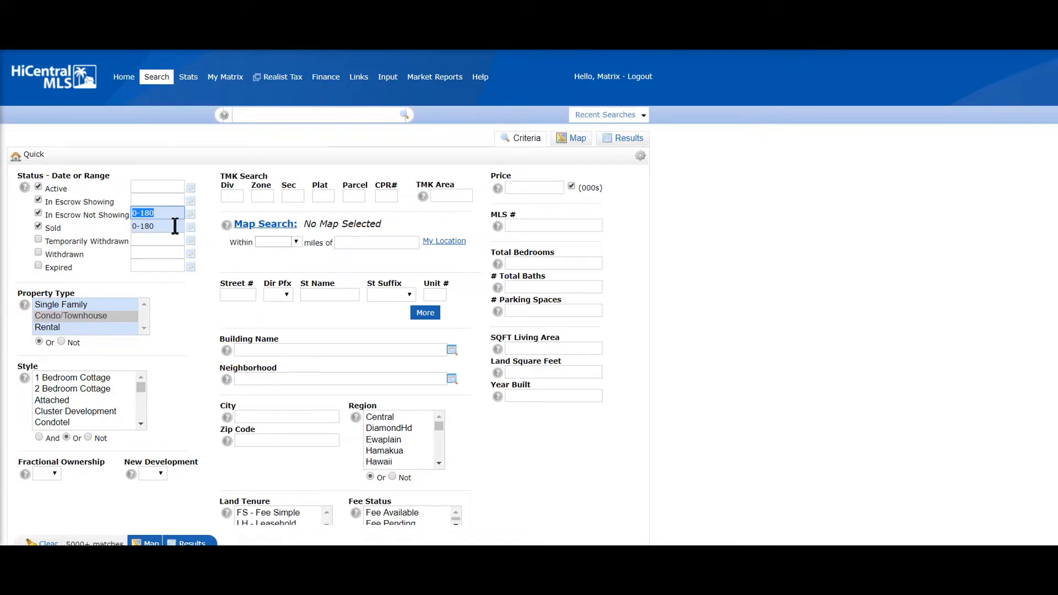
{"action": "left_click", "coordinate": [191, 213]}
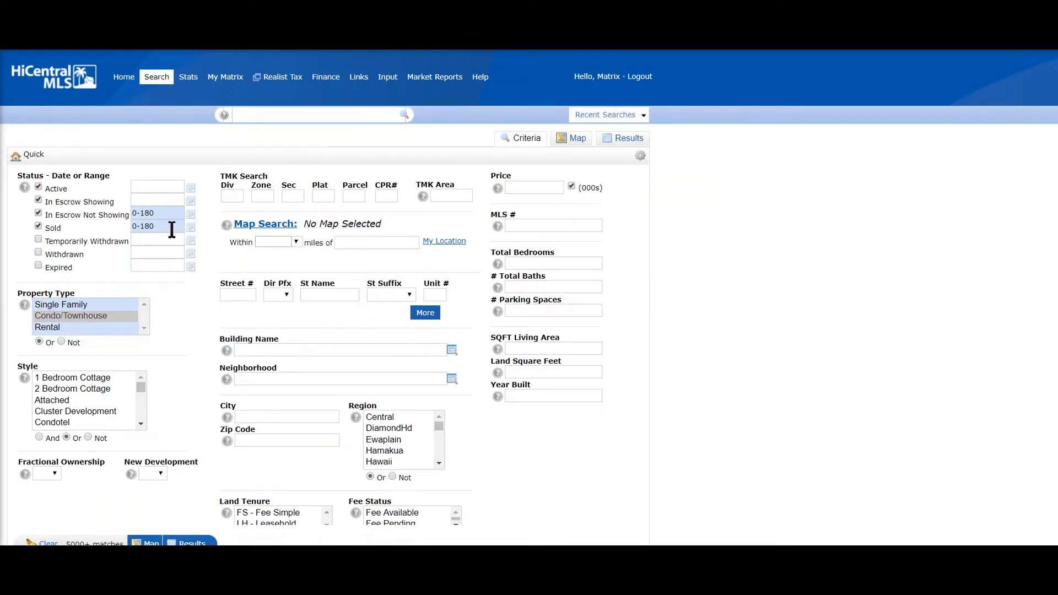
{"action": "type", "text": "1"}
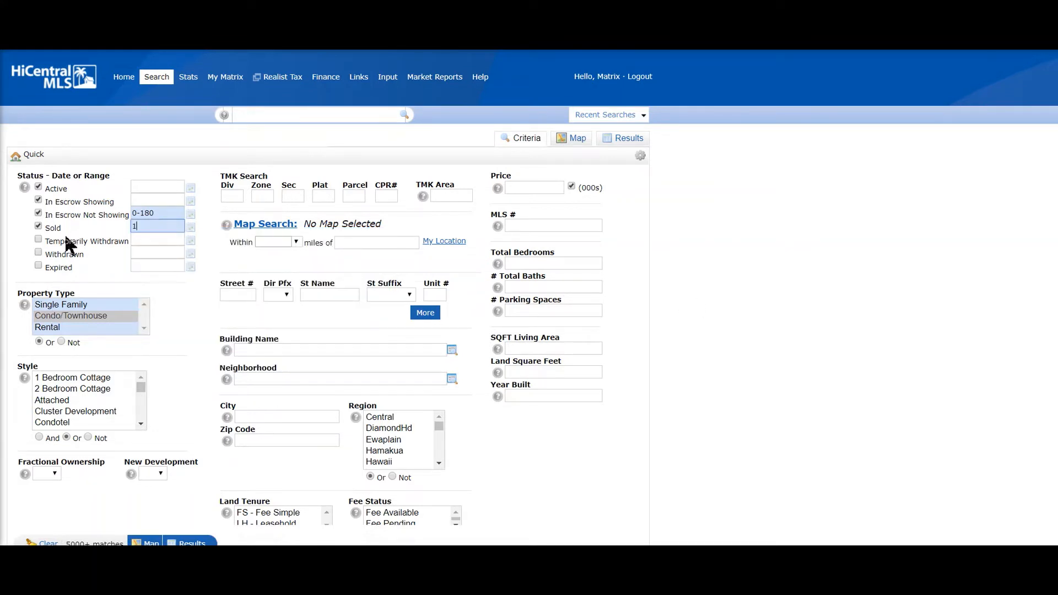
{"action": "type", "text": "/1/1991+"}
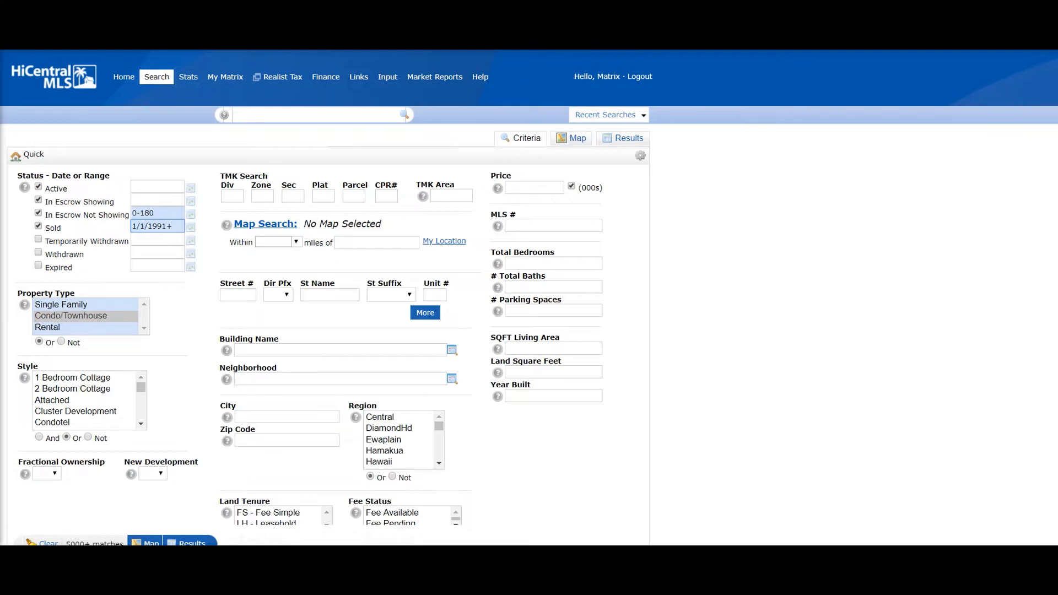
{"action": "left_click", "coordinate": [156, 226]}
{"action": "type", "text": "0-180"}
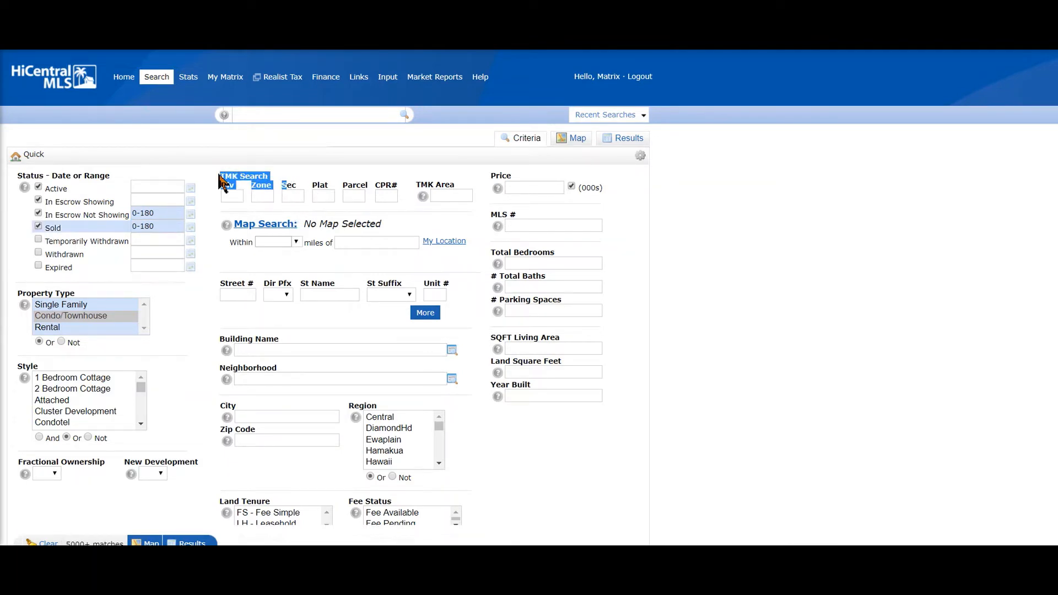
{"action": "left_click", "coordinate": [230, 196]}
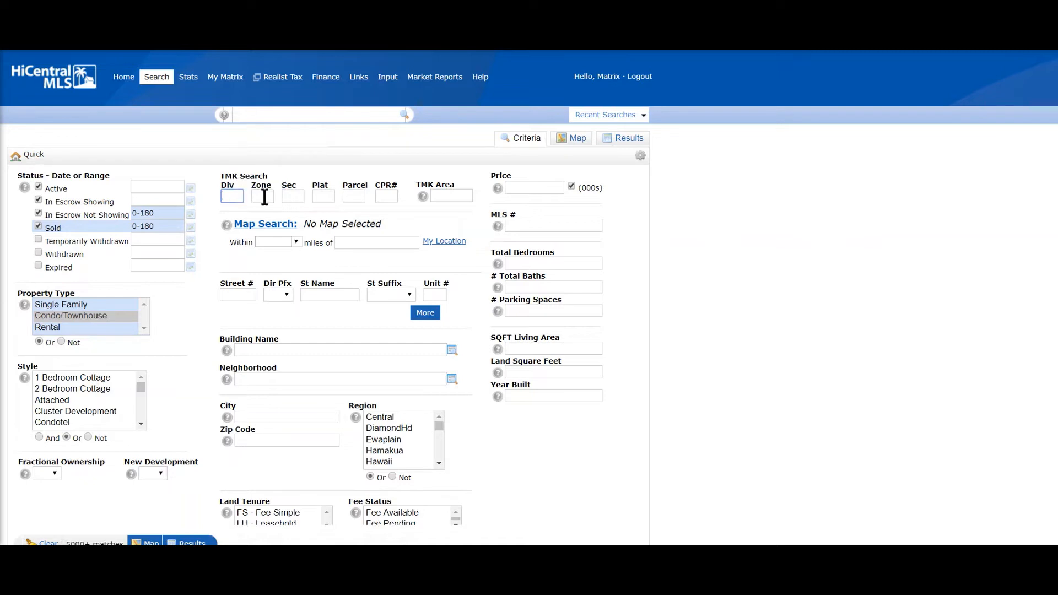
{"action": "left_click", "coordinate": [387, 196]}
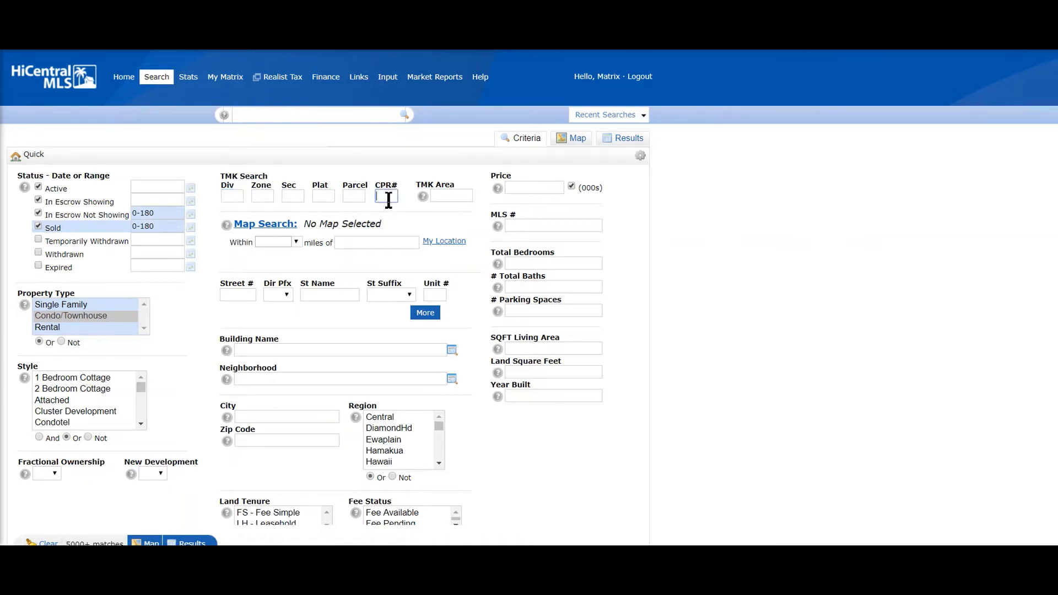
{"action": "left_click", "coordinate": [450, 196]}
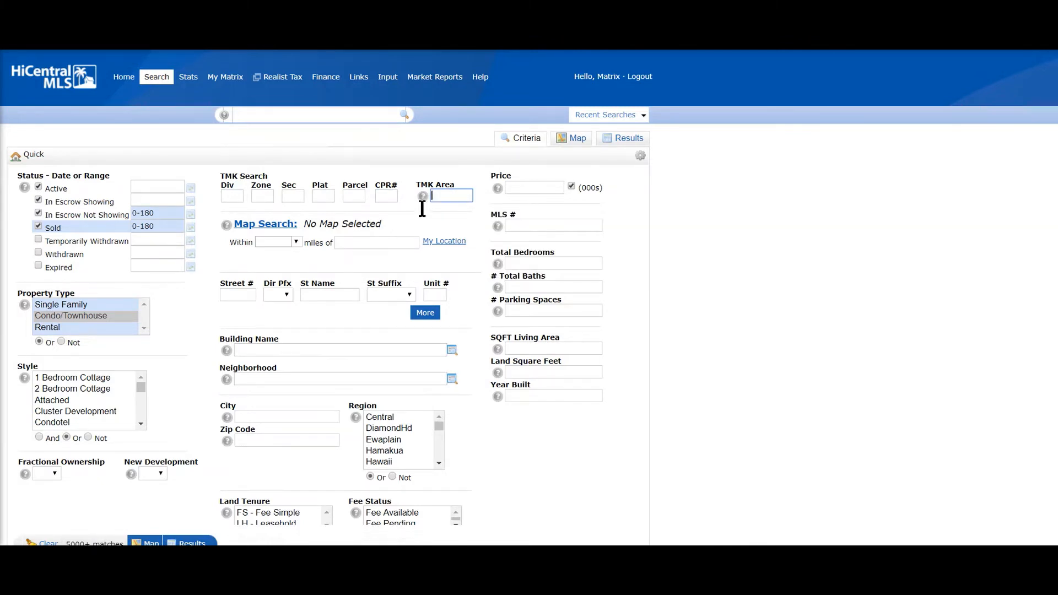
{"action": "left_click", "coordinate": [423, 196]}
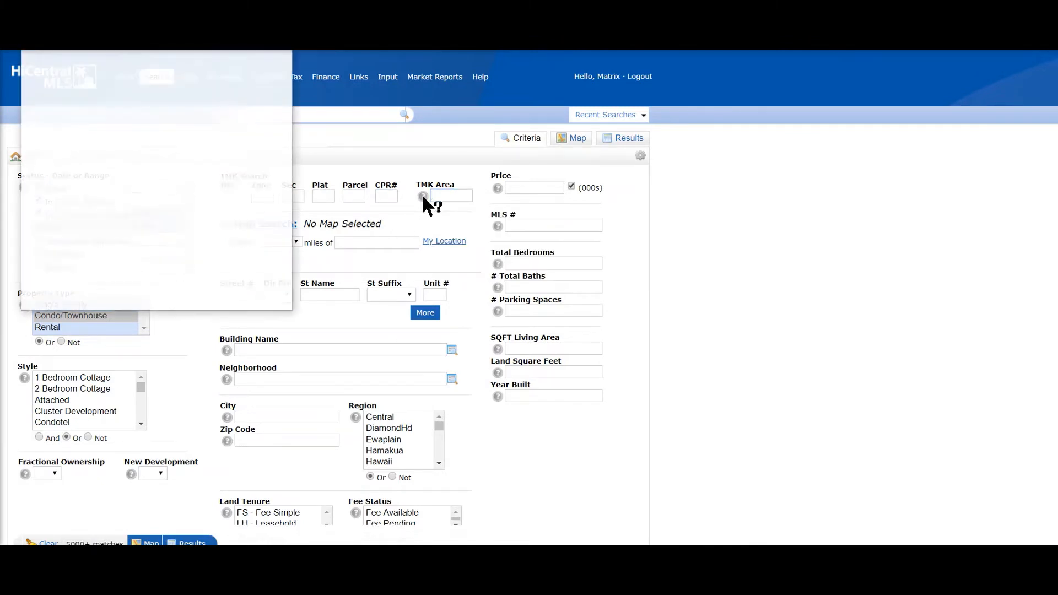
{"action": "left_click", "coordinate": [423, 196]}
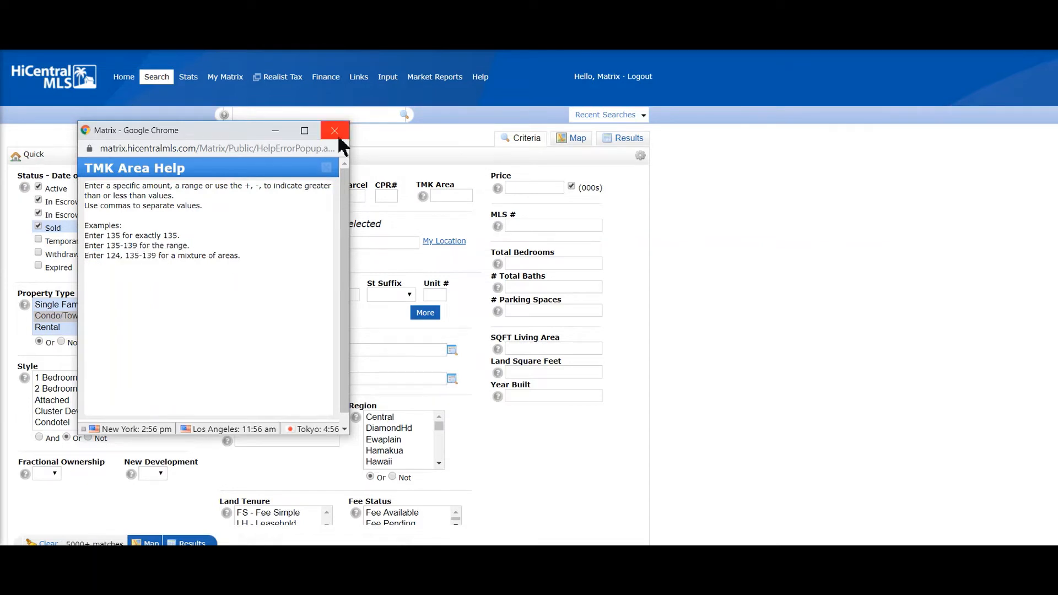
{"action": "left_click", "coordinate": [334, 130]}
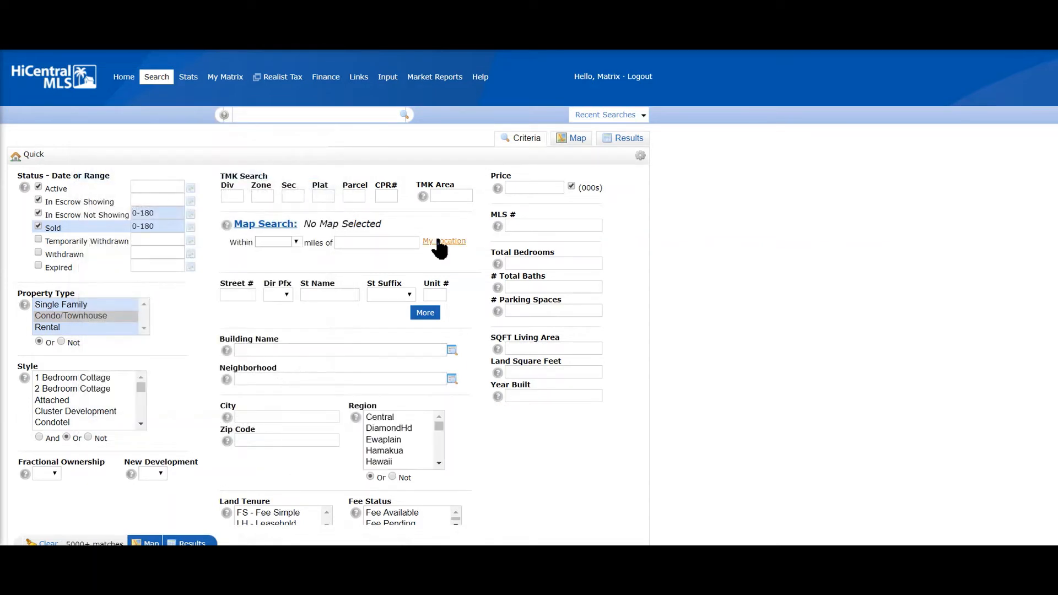
{"action": "mouse_move", "coordinate": [413, 148]}
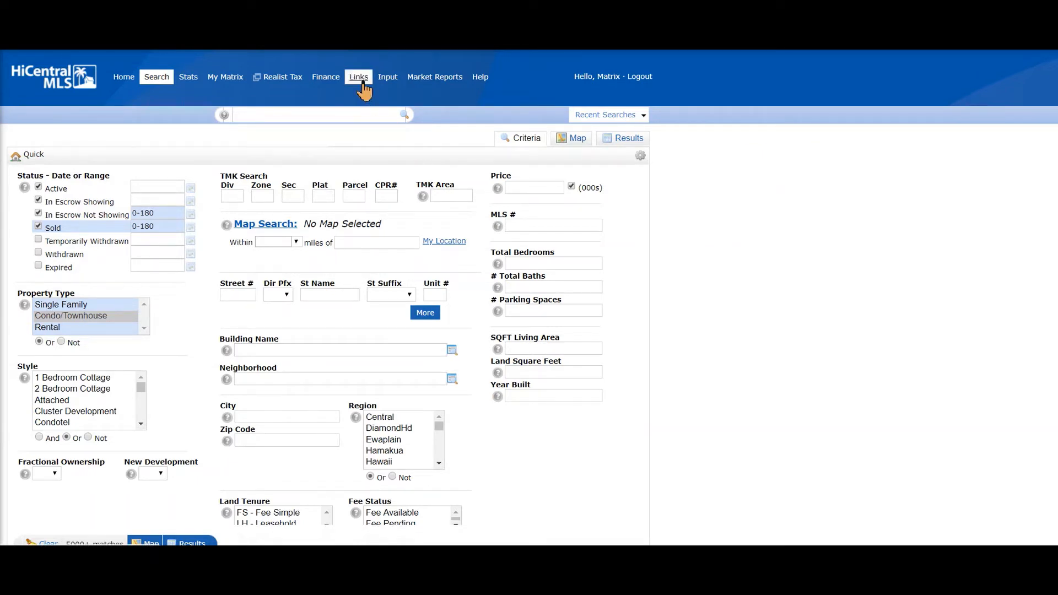
Go to System Links and open the Oahu Neighborhood List v.08.18 document
{"action": "left_click", "coordinate": [358, 76]}
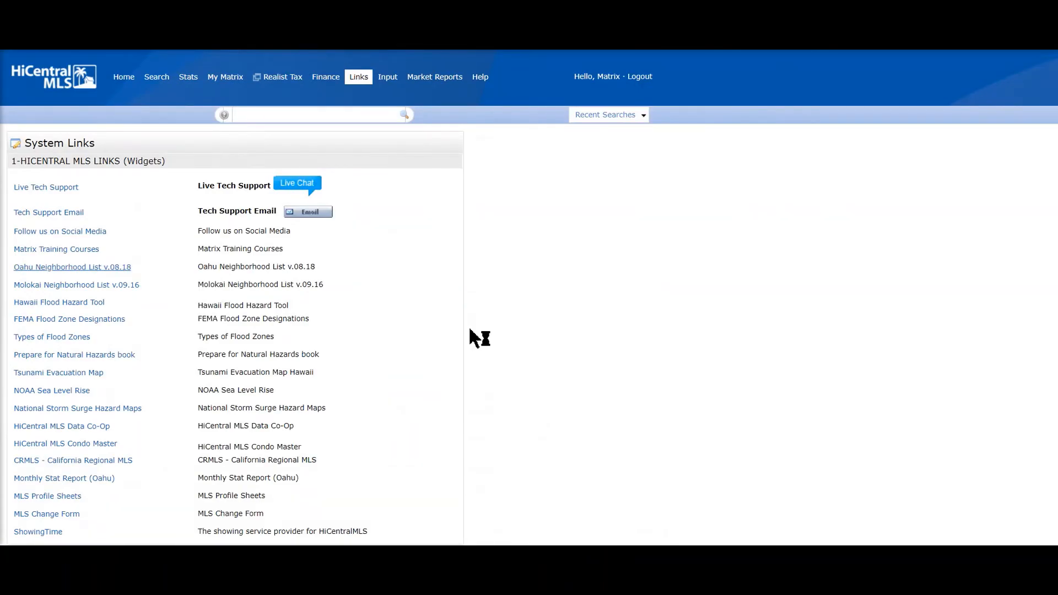
{"action": "left_click", "coordinate": [72, 267]}
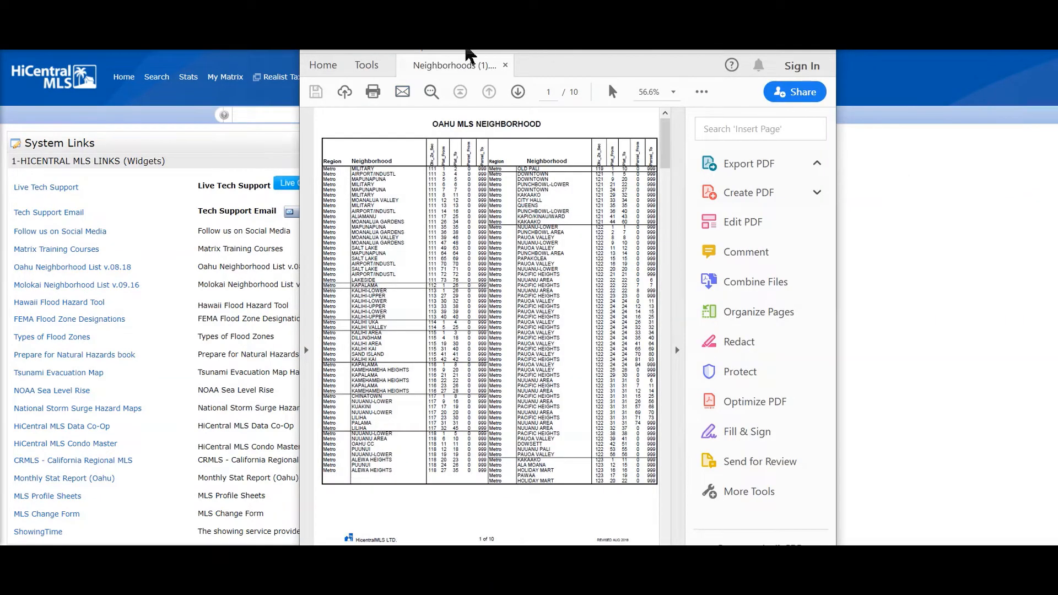
Adjust the PDF view to read the Oahu neighborhood and TMK area table
{"action": "left_click", "coordinate": [352, 51]}
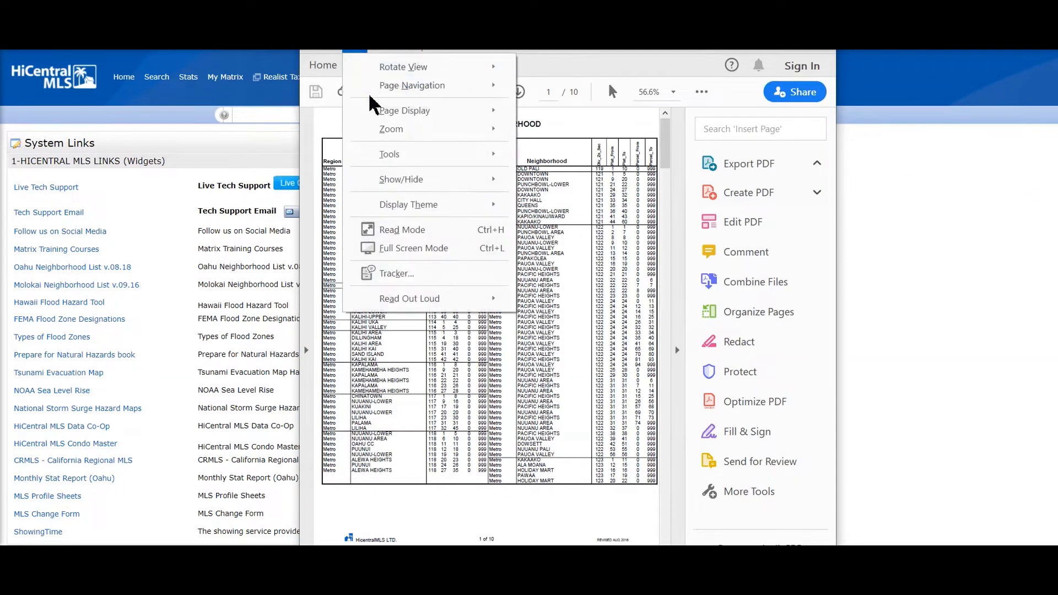
{"action": "mouse_move", "coordinate": [401, 178]}
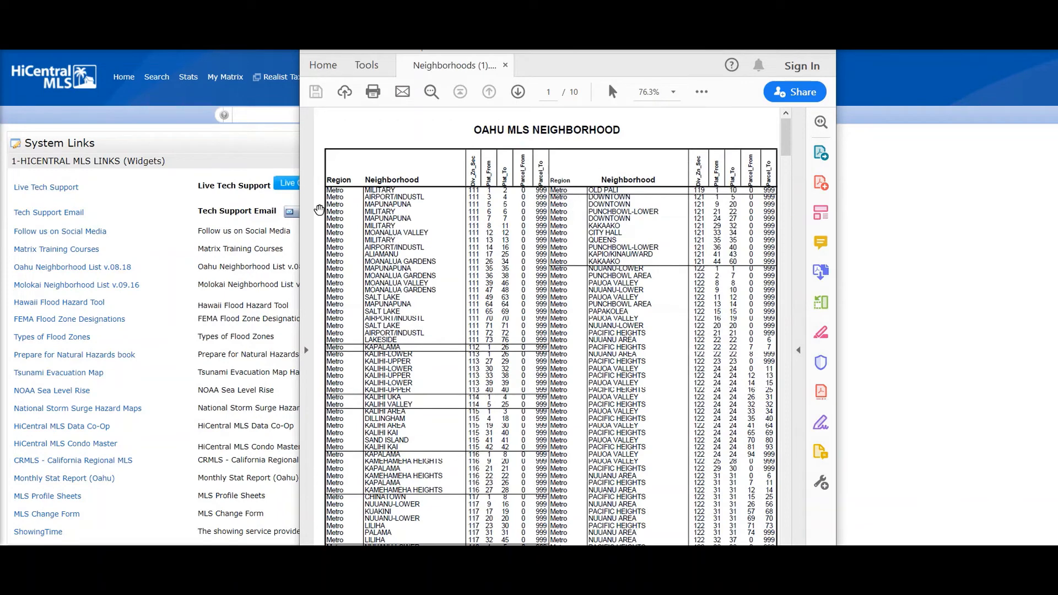
{"action": "mouse_move", "coordinate": [439, 223]}
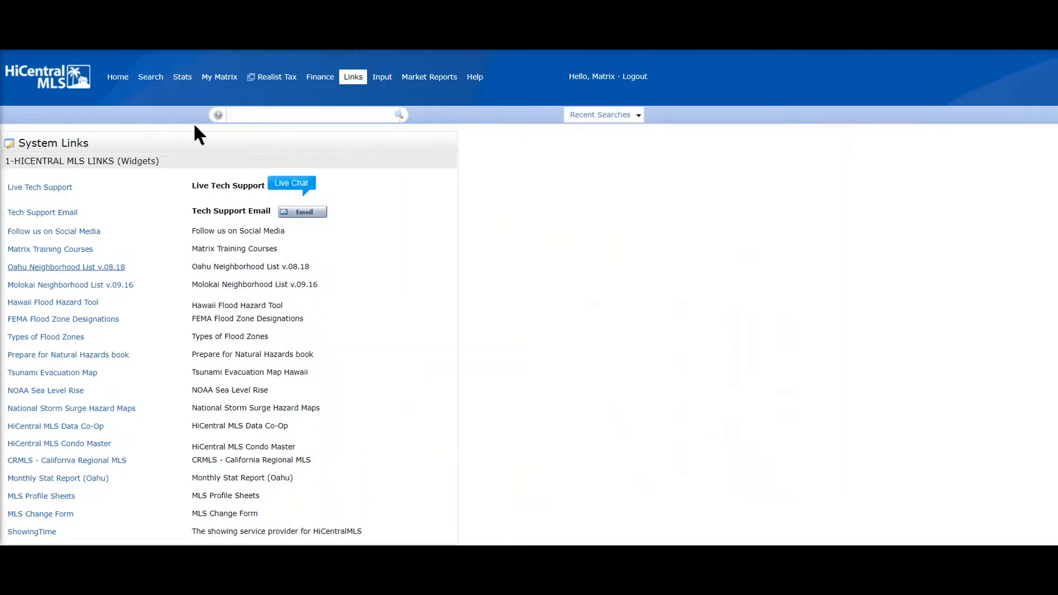
Start a Quick residential search with TMK Area 111-129 and Metro region
{"action": "left_click", "coordinate": [150, 76]}
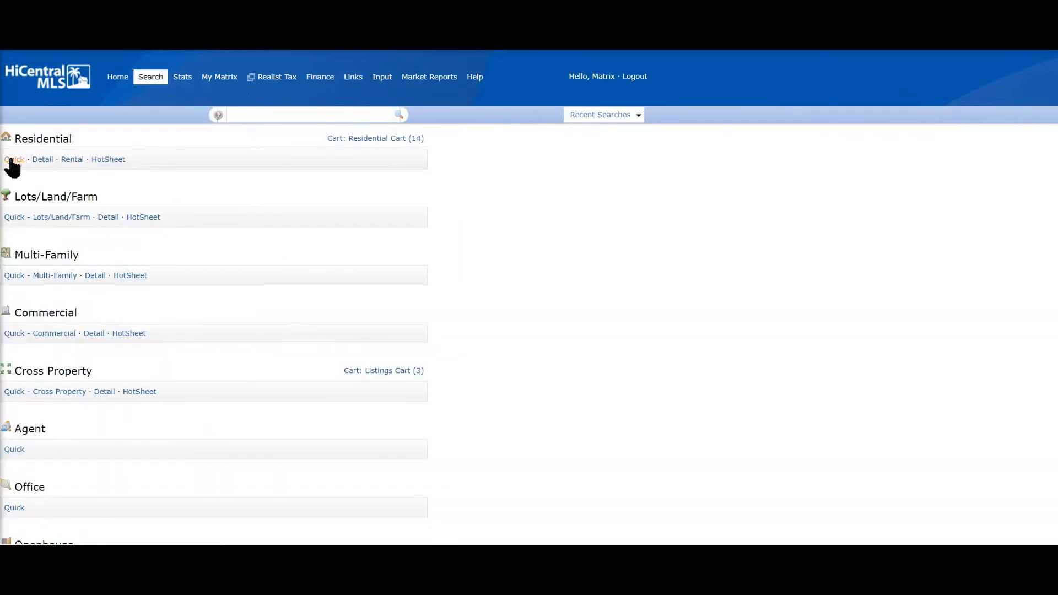
{"action": "left_click", "coordinate": [13, 158]}
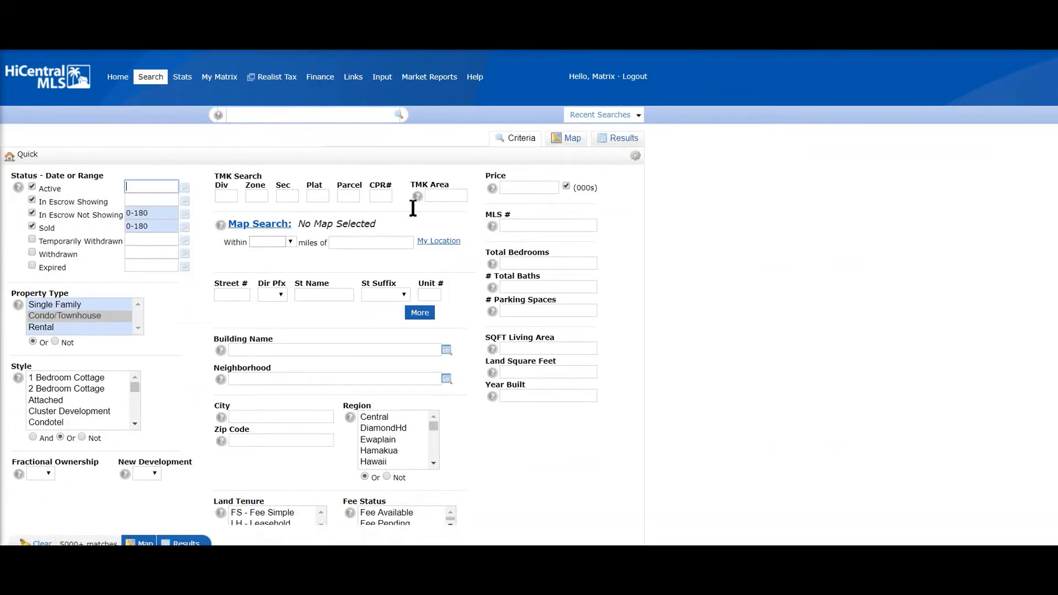
{"action": "type", "text": "1"}
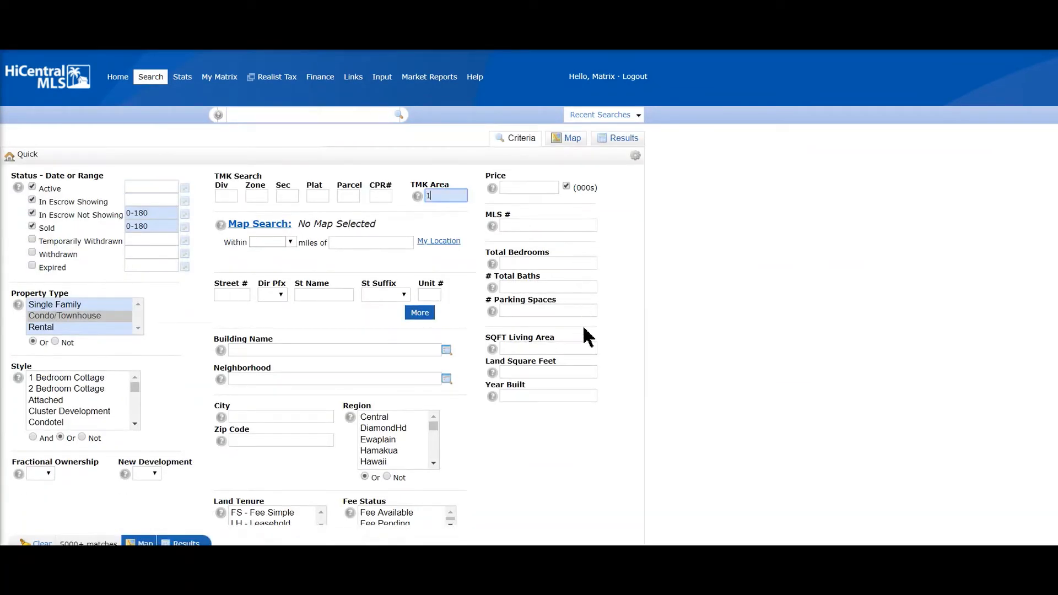
{"action": "type", "text": "11-129"}
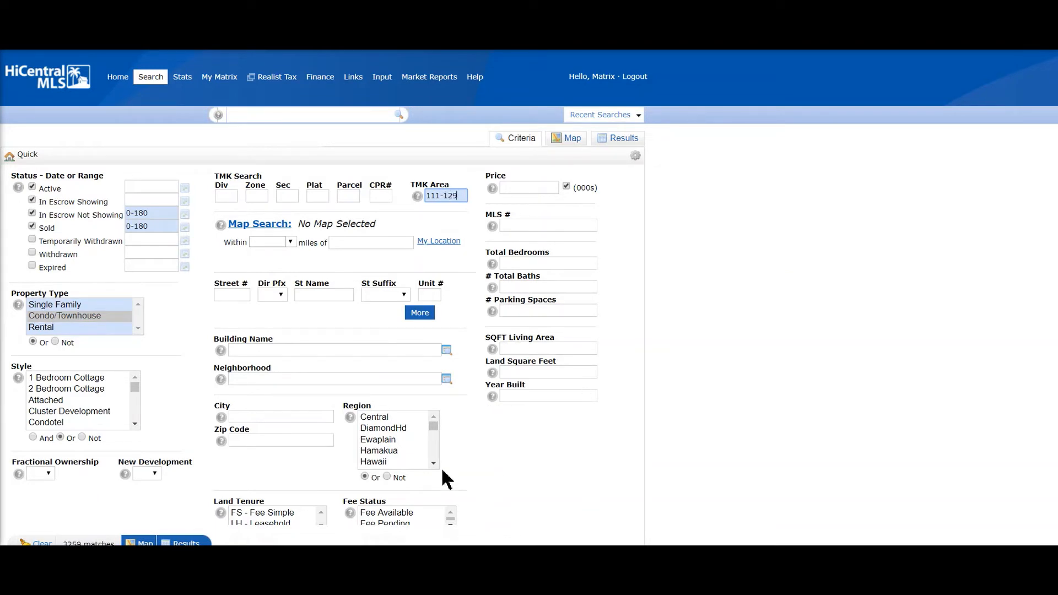
{"action": "left_click", "coordinate": [434, 466]}
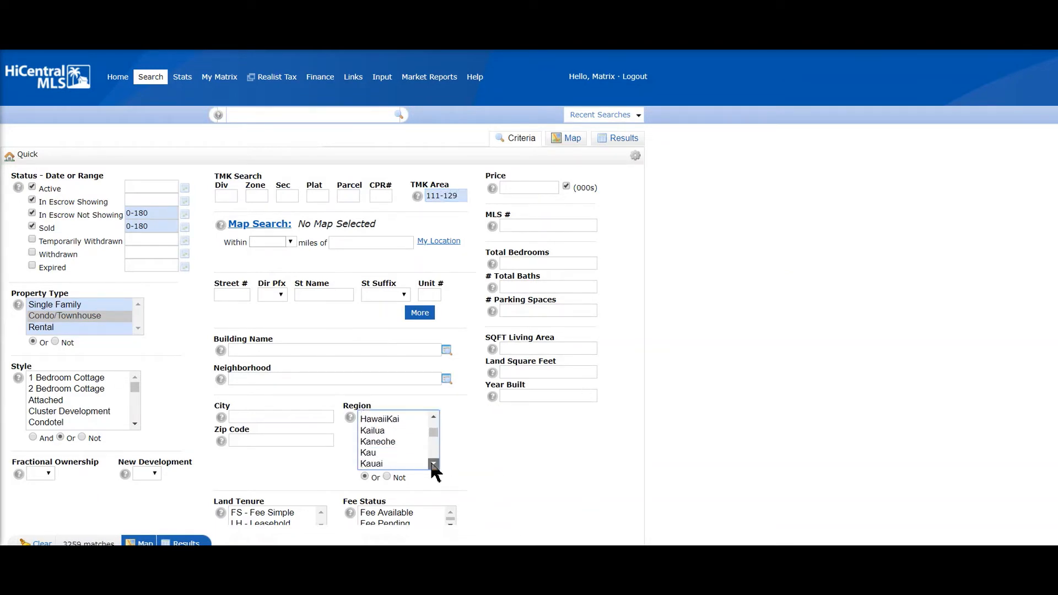
{"action": "left_click", "coordinate": [434, 465]}
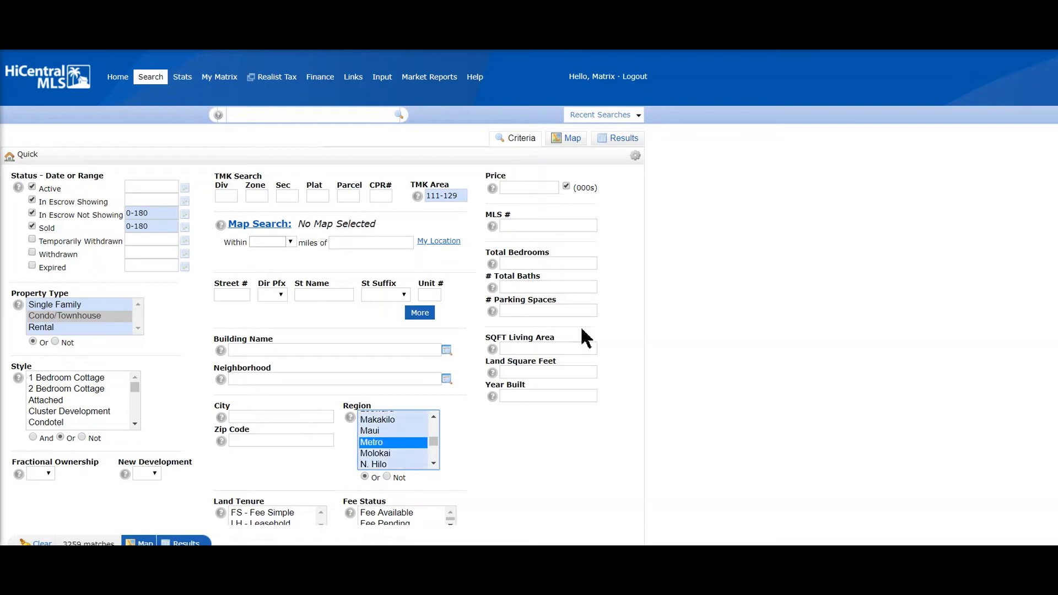
Set 1 total bedroom, price 500-550 and Fee Simple tenure, giving 66 matches
{"action": "scroll", "scroll_direction": "down", "scroll_amount": 3}
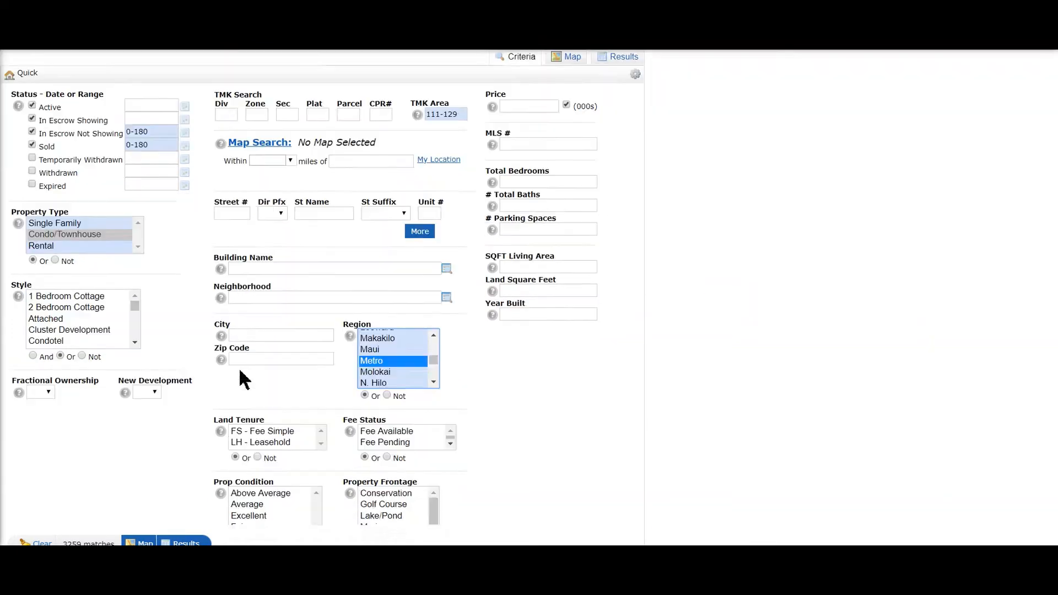
{"action": "scroll", "scroll_direction": "down", "scroll_amount": 3}
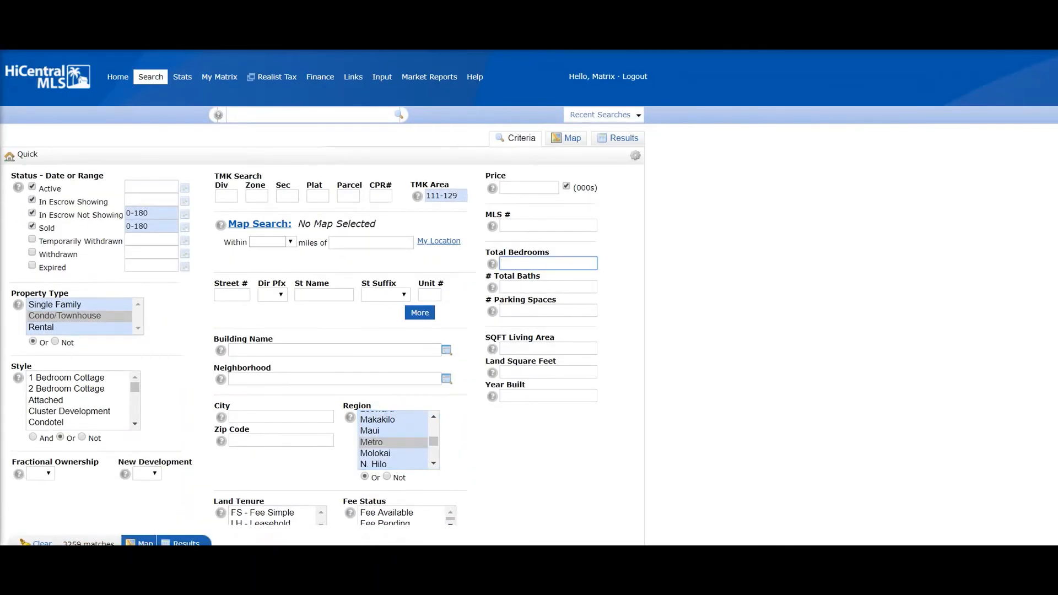
{"action": "type", "text": "1"}
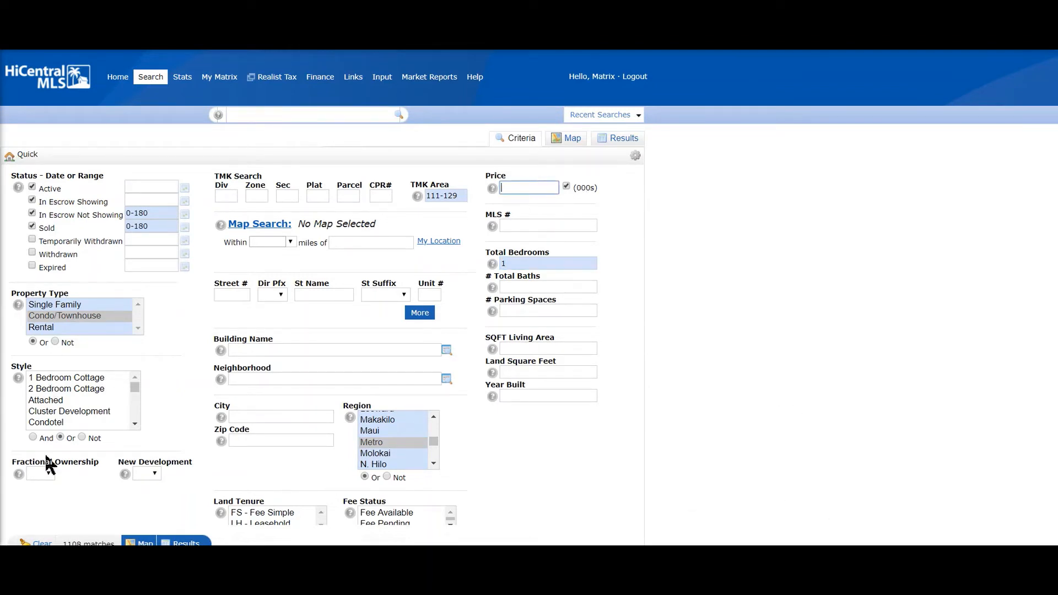
{"action": "type", "text": "500"}
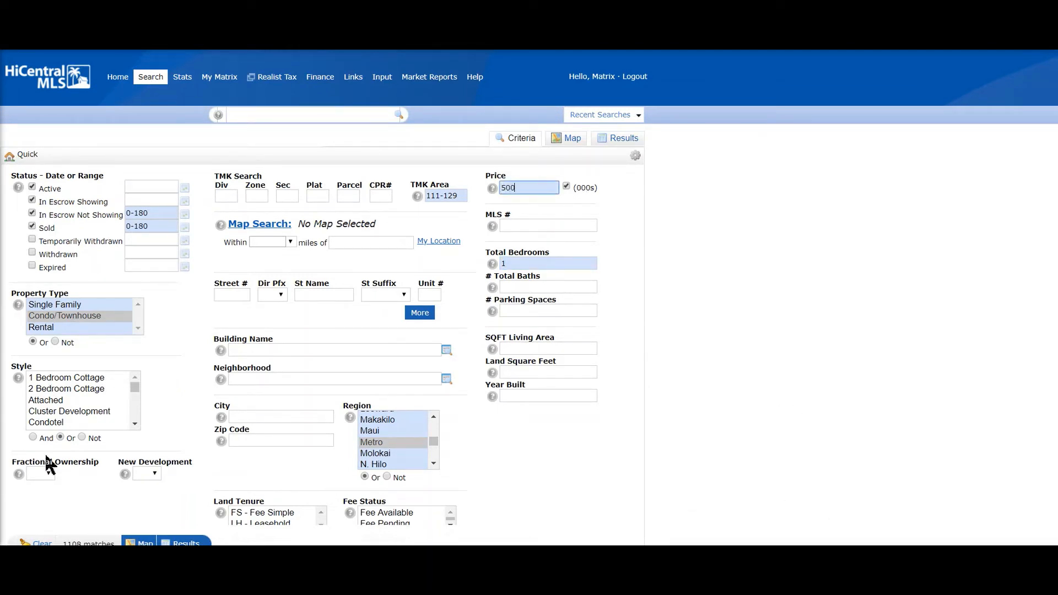
{"action": "type", "text": "-550"}
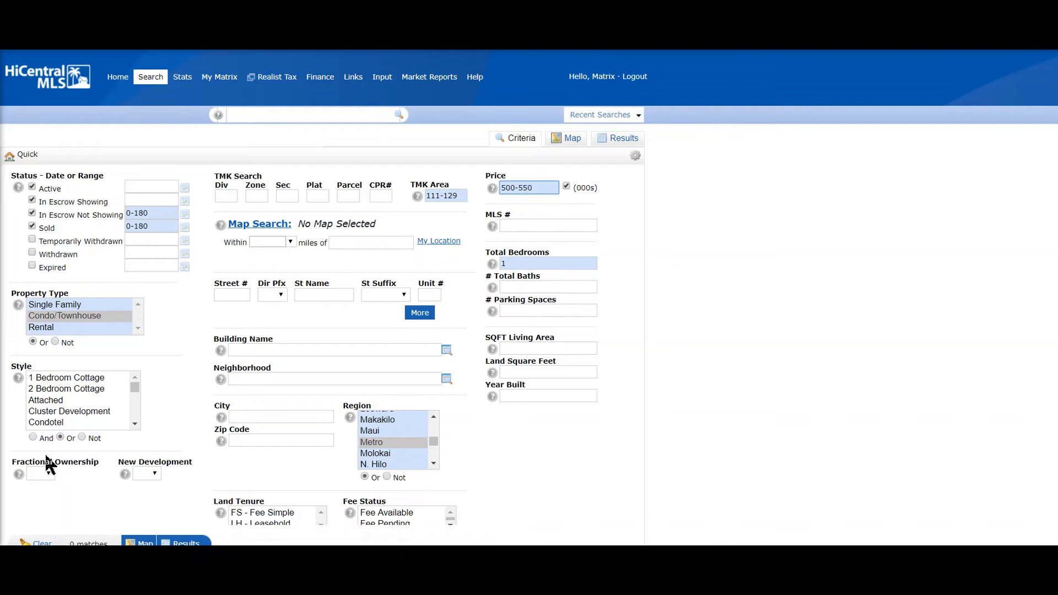
{"action": "scroll", "scroll_direction": "down", "scroll_amount": 3}
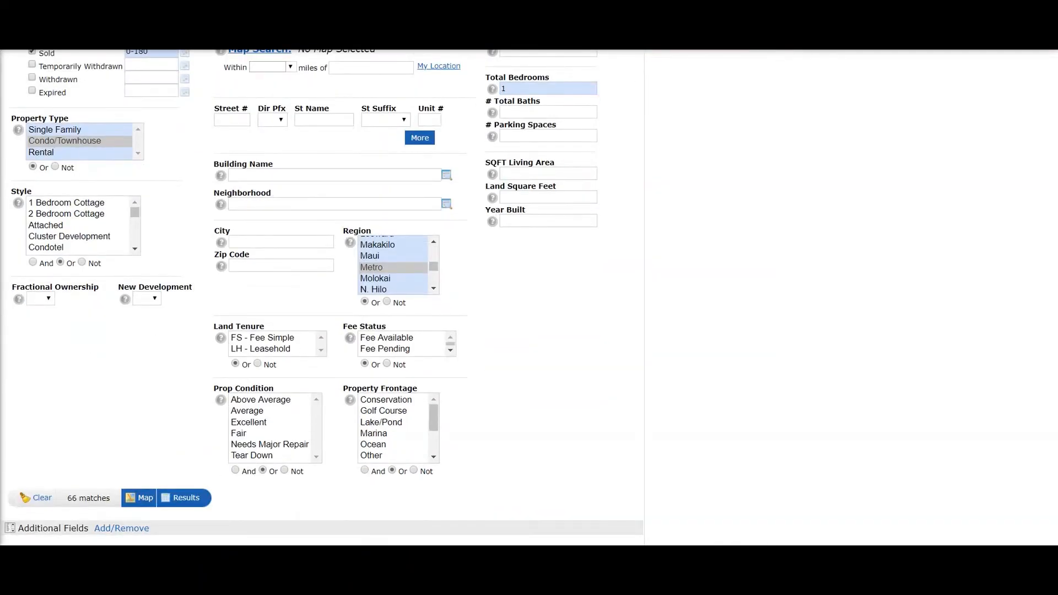
{"action": "mouse_move", "coordinate": [88, 497]}
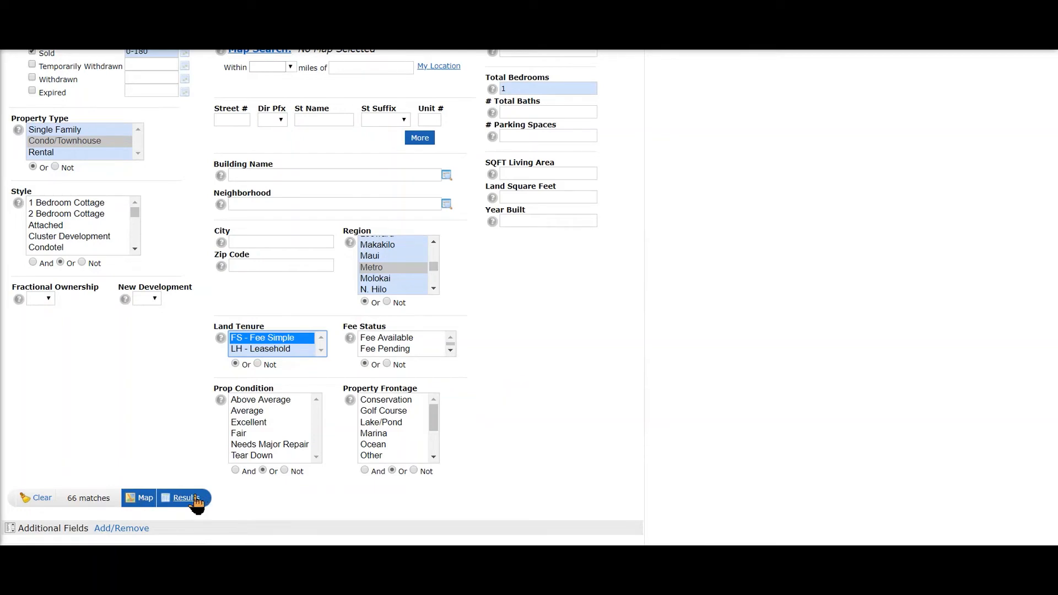
Show the 66 condo results and move to page 2, listings 26-50
{"action": "left_click", "coordinate": [183, 497]}
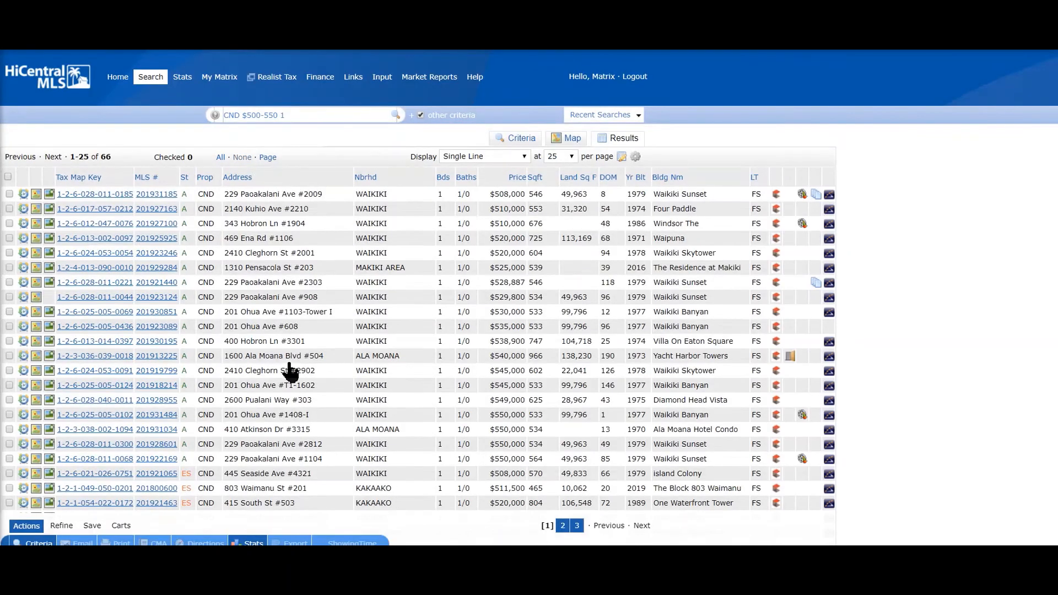
{"action": "scroll", "scroll_direction": "down", "scroll_amount": 3}
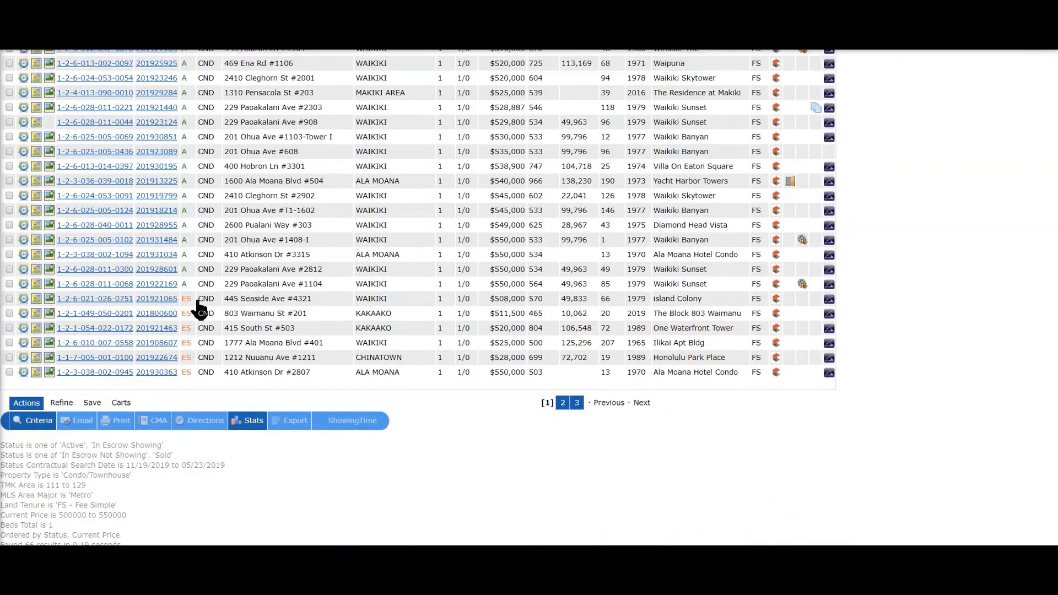
{"action": "left_click", "coordinate": [350, 382]}
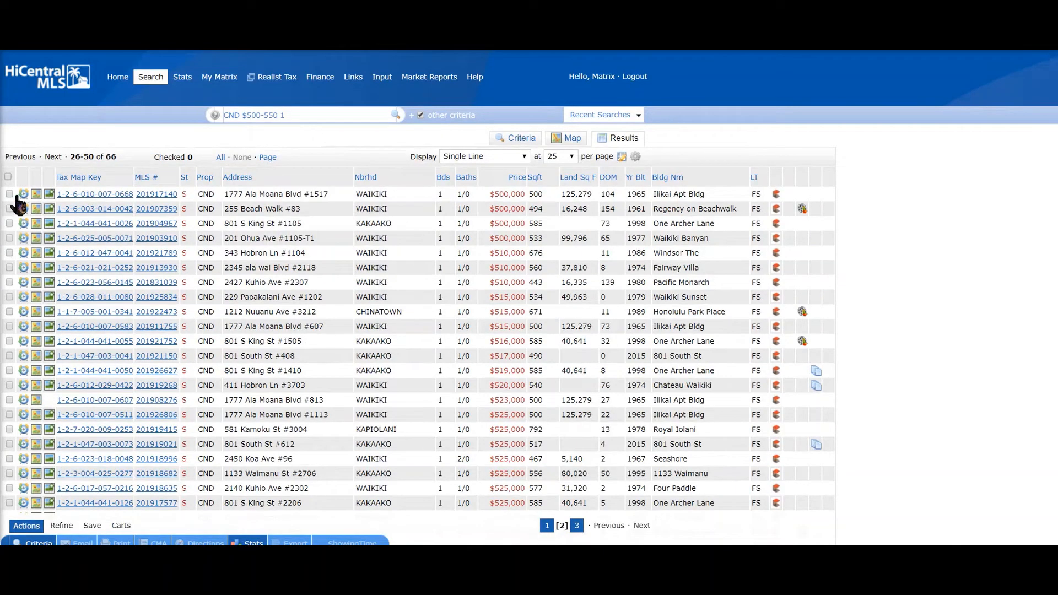
{"action": "left_click", "coordinate": [9, 223]}
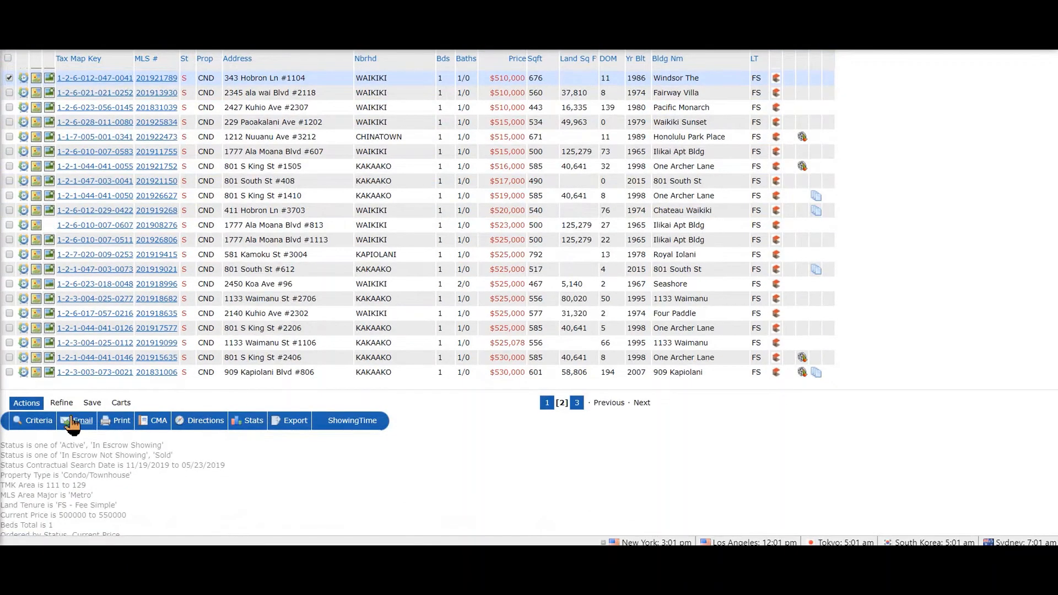
{"action": "mouse_move", "coordinate": [285, 474]}
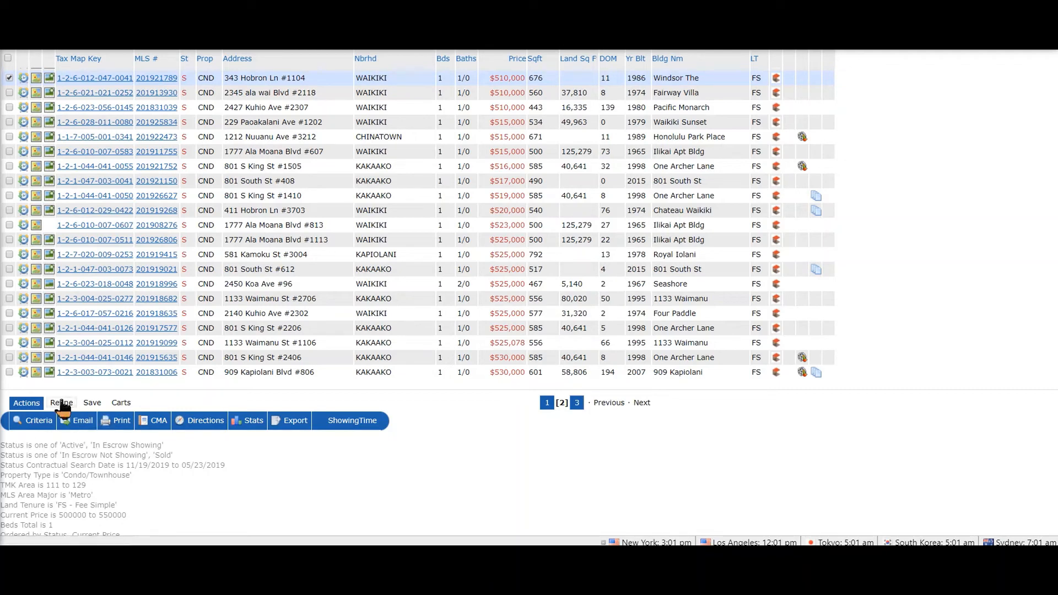
{"action": "left_click", "coordinate": [60, 403]}
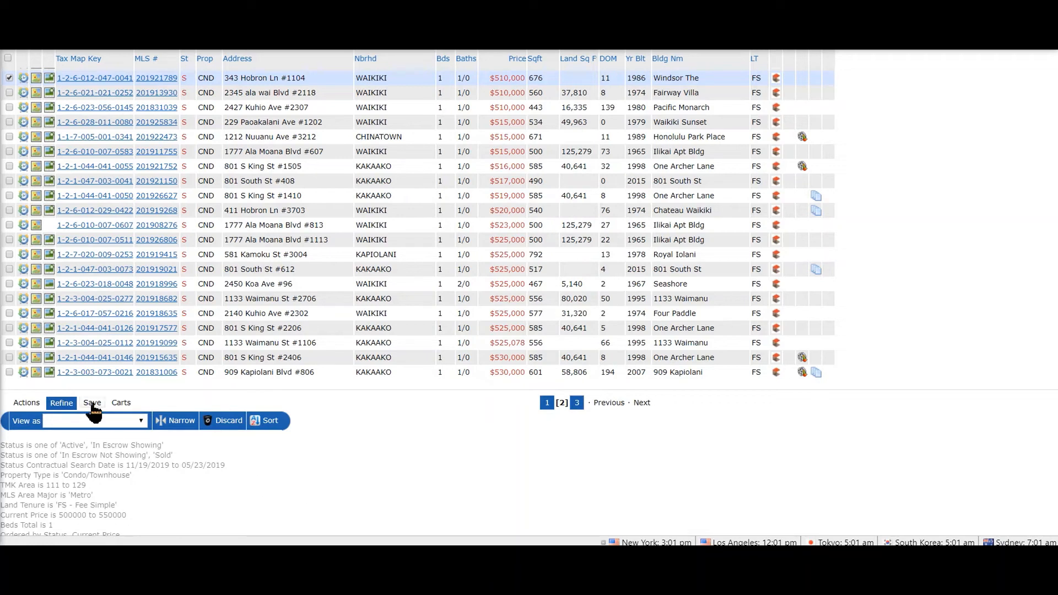
{"action": "left_click", "coordinate": [91, 402]}
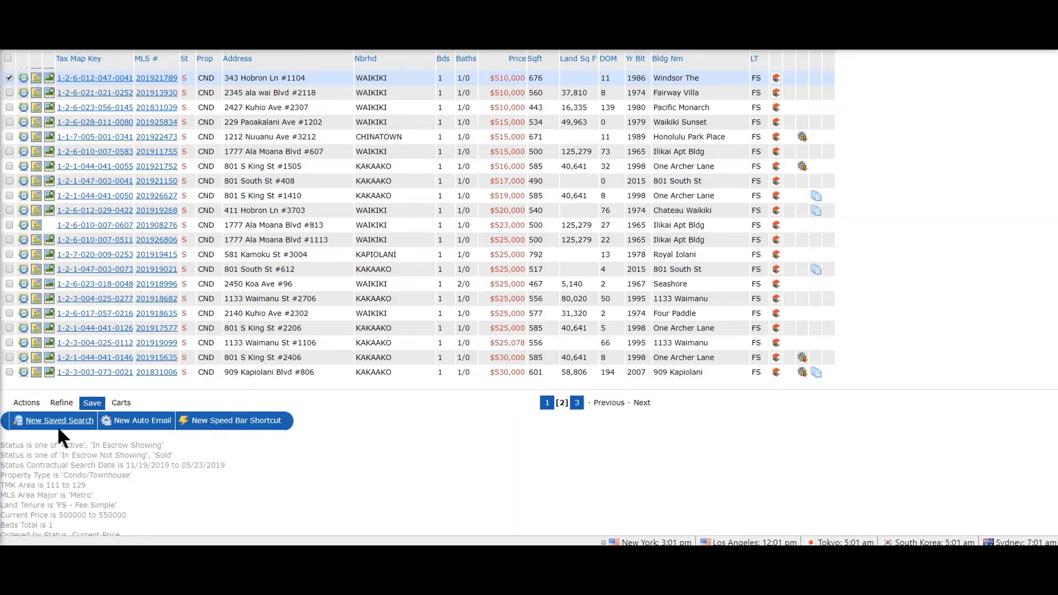
{"action": "mouse_move", "coordinate": [142, 420]}
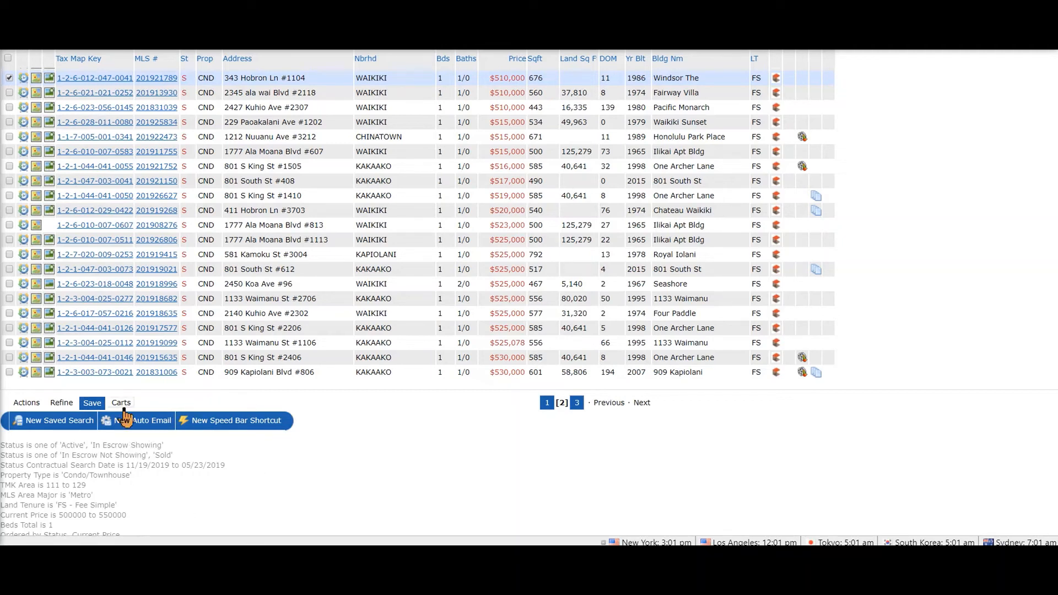
{"action": "left_click", "coordinate": [120, 402]}
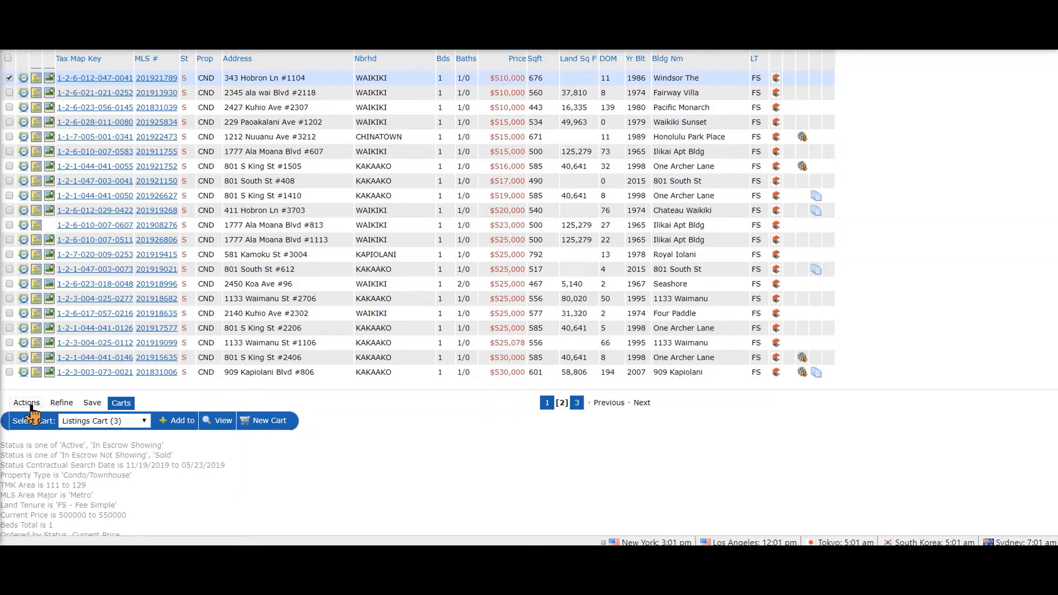
{"action": "left_click", "coordinate": [25, 402]}
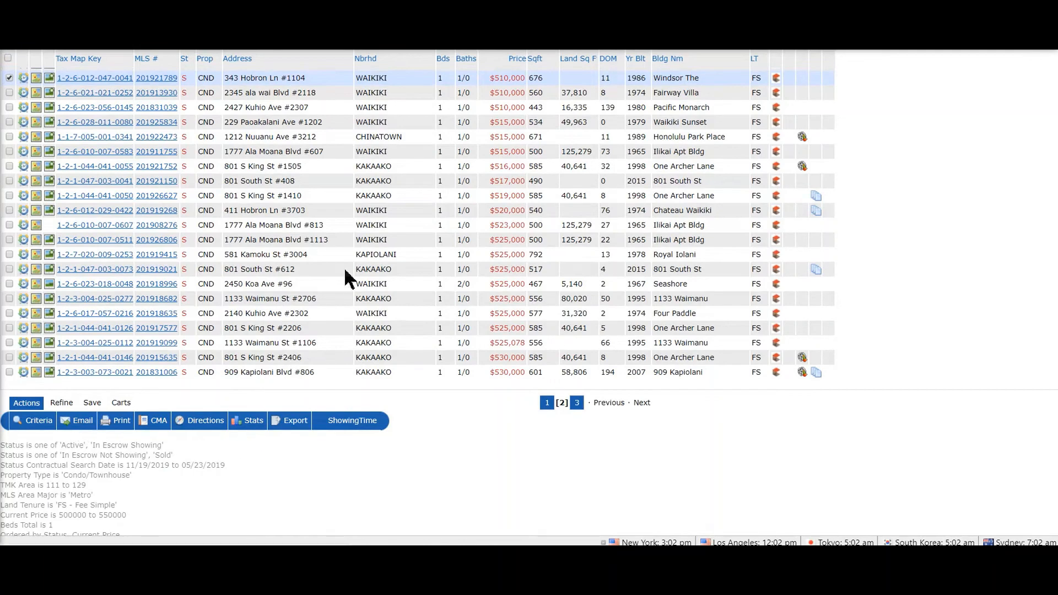
{"action": "left_click", "coordinate": [76, 420]}
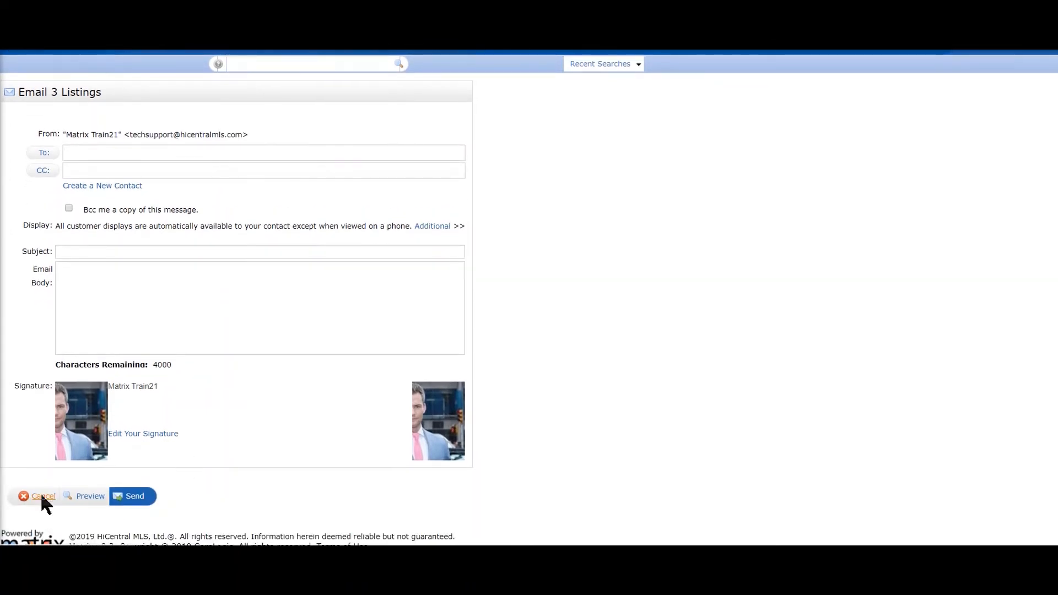
{"action": "left_click", "coordinate": [43, 496]}
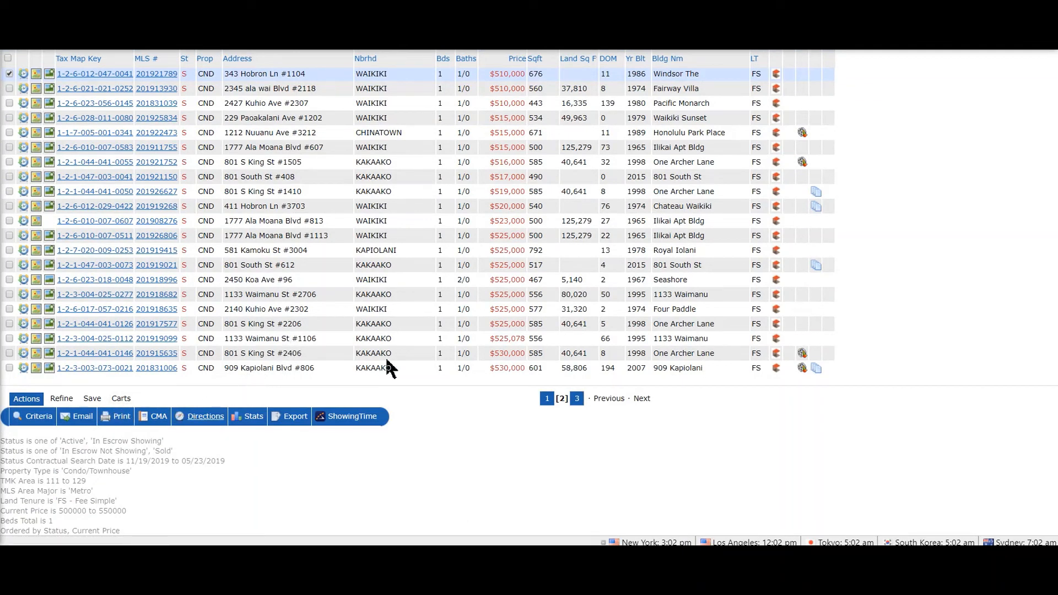
Choose the Comparative Market Analysis and Client Full formats on the print page for 3 listings
{"action": "left_click", "coordinate": [119, 417]}
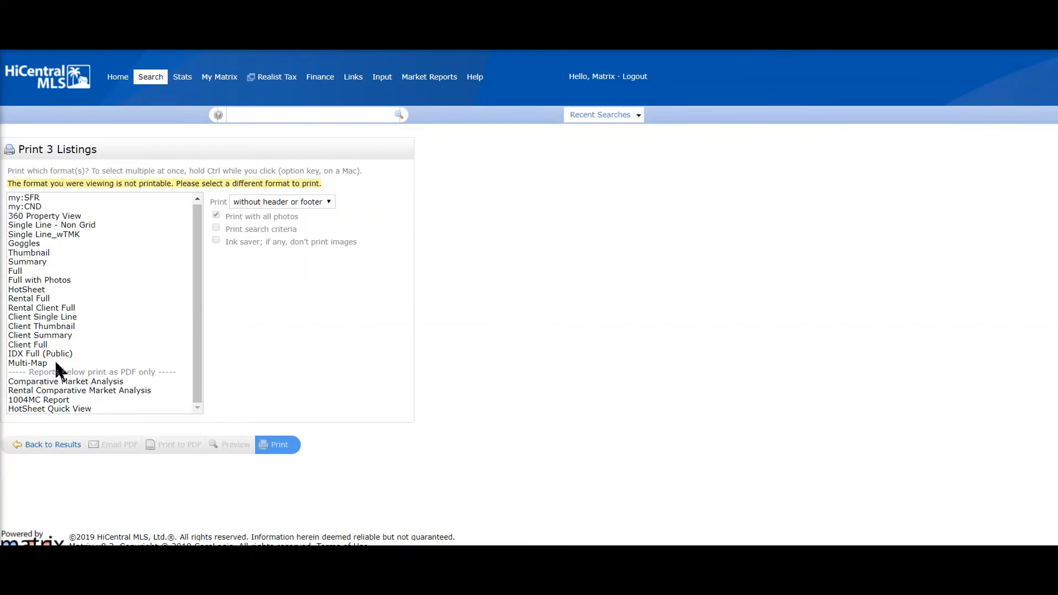
{"action": "left_click", "coordinate": [65, 380]}
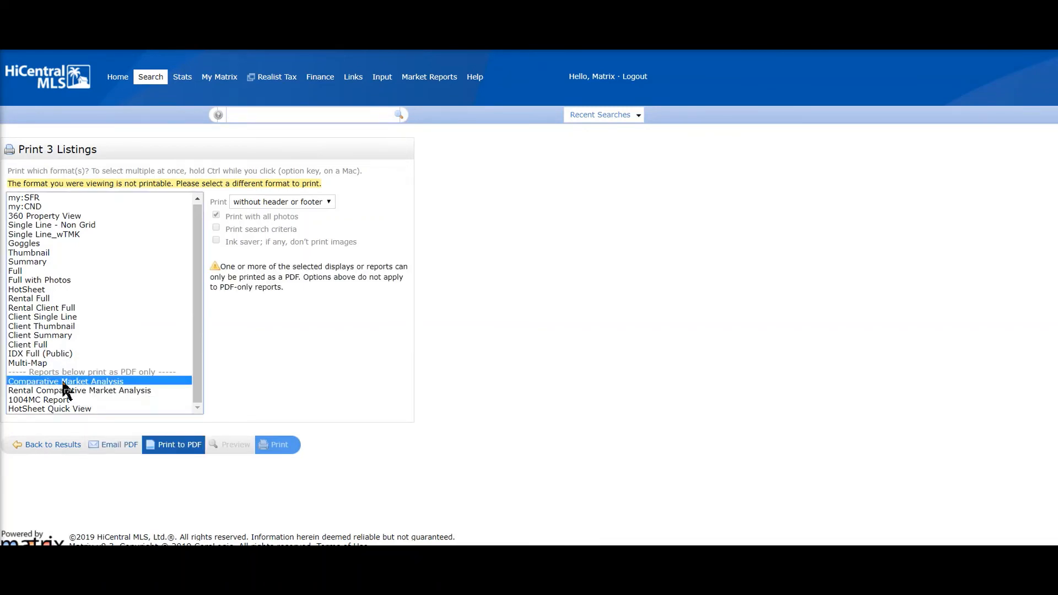
{"action": "mouse_move", "coordinate": [51, 299]}
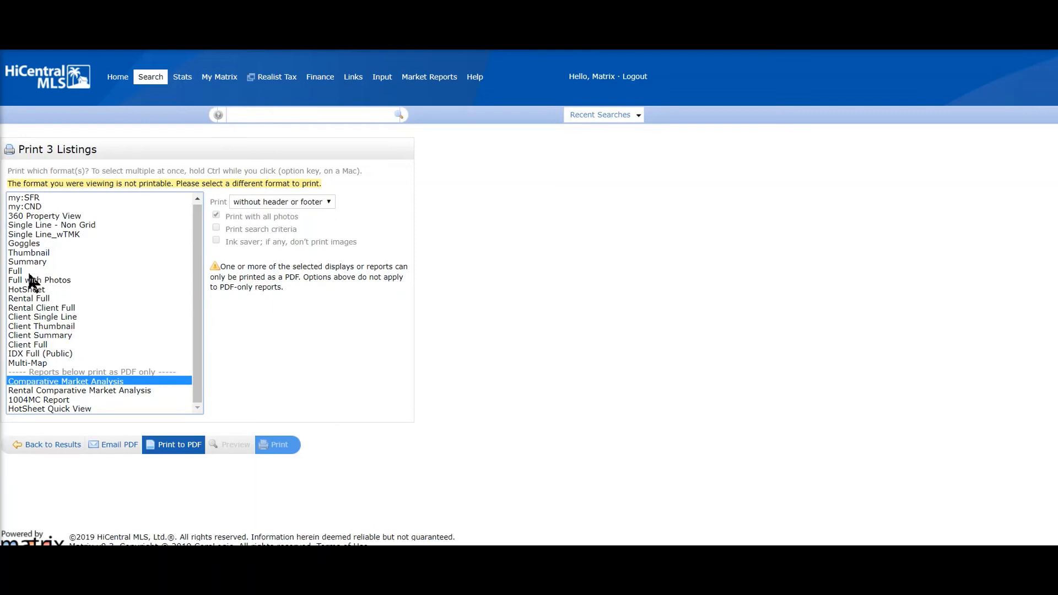
{"action": "left_click", "coordinate": [27, 344]}
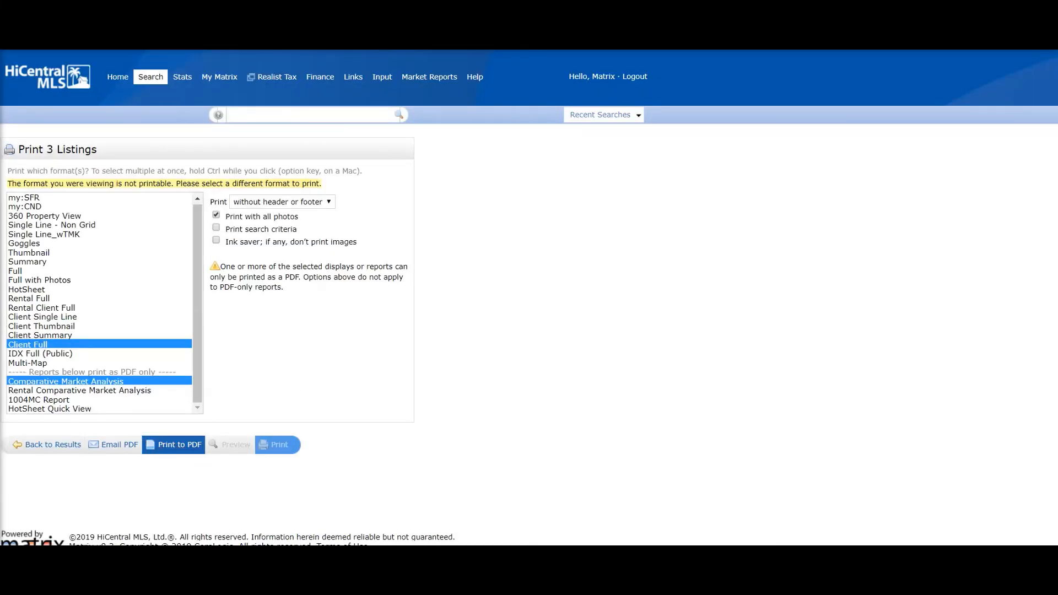
Print to PDF and scroll through the six-page Residential Client Full report in Acrobat Reader
{"action": "left_click", "coordinate": [179, 444]}
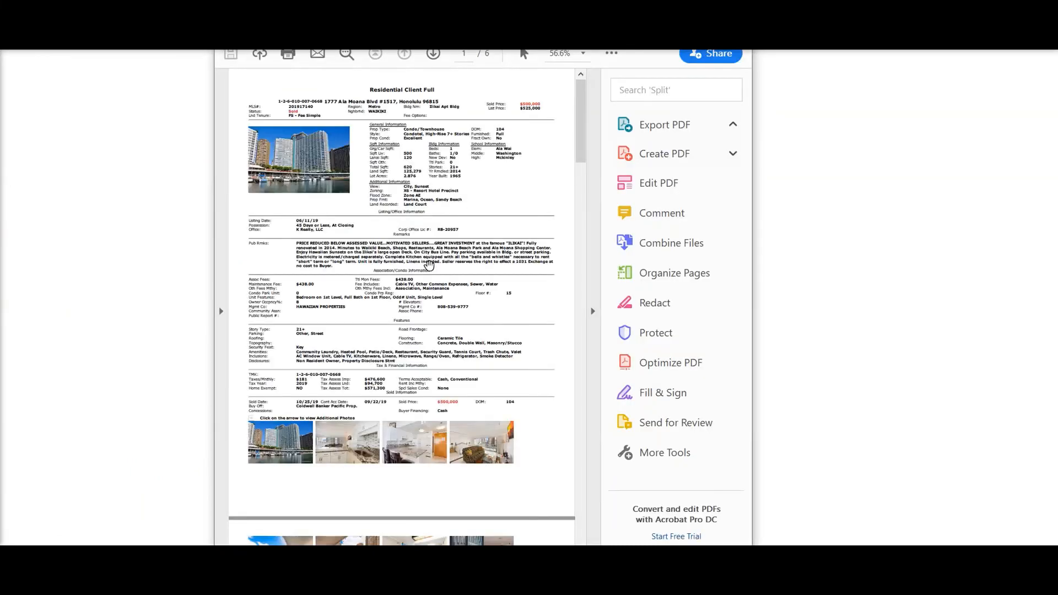
{"action": "left_click", "coordinate": [664, 124]}
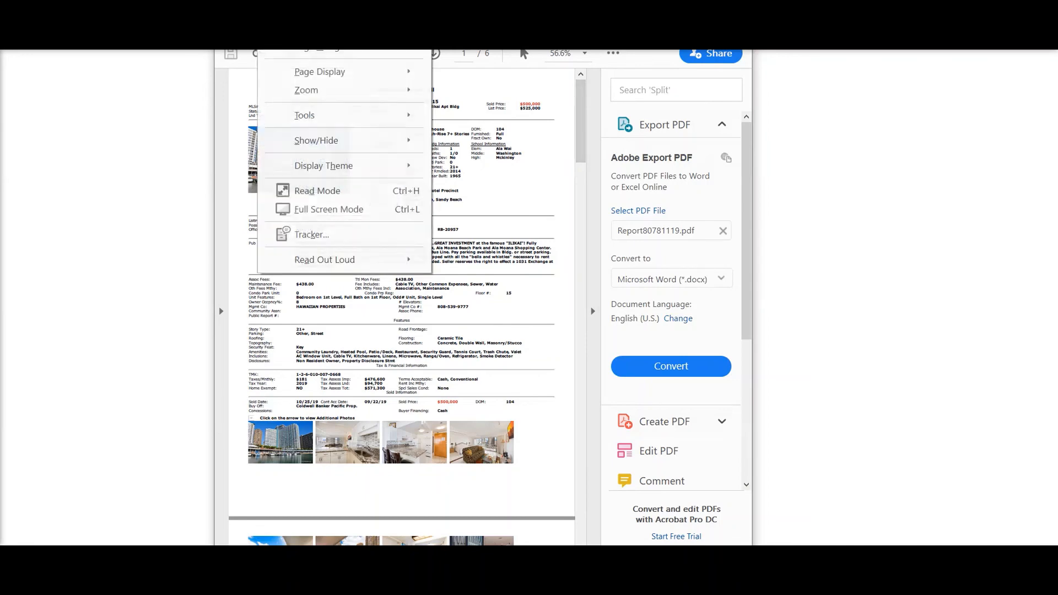
{"action": "left_click", "coordinate": [316, 140]}
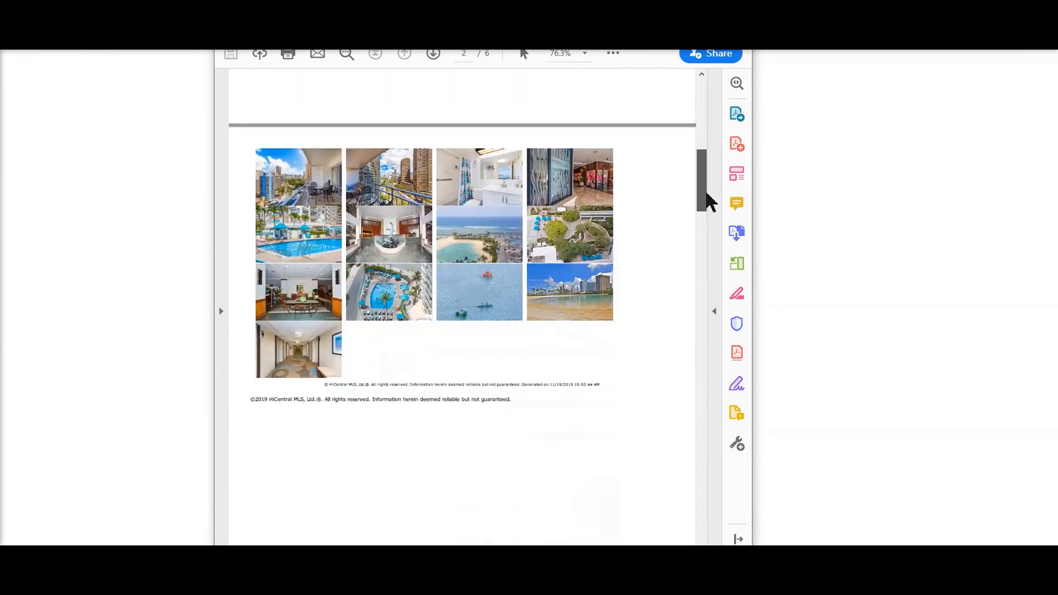
{"action": "scroll", "scroll_direction": "down", "scroll_amount": 3}
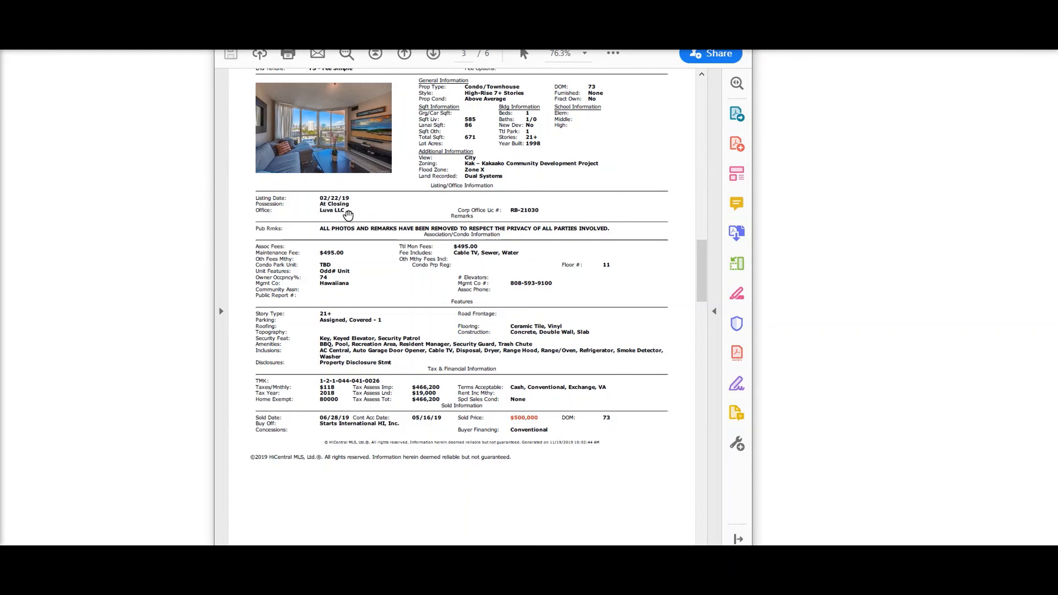
{"action": "mouse_move", "coordinate": [348, 211]}
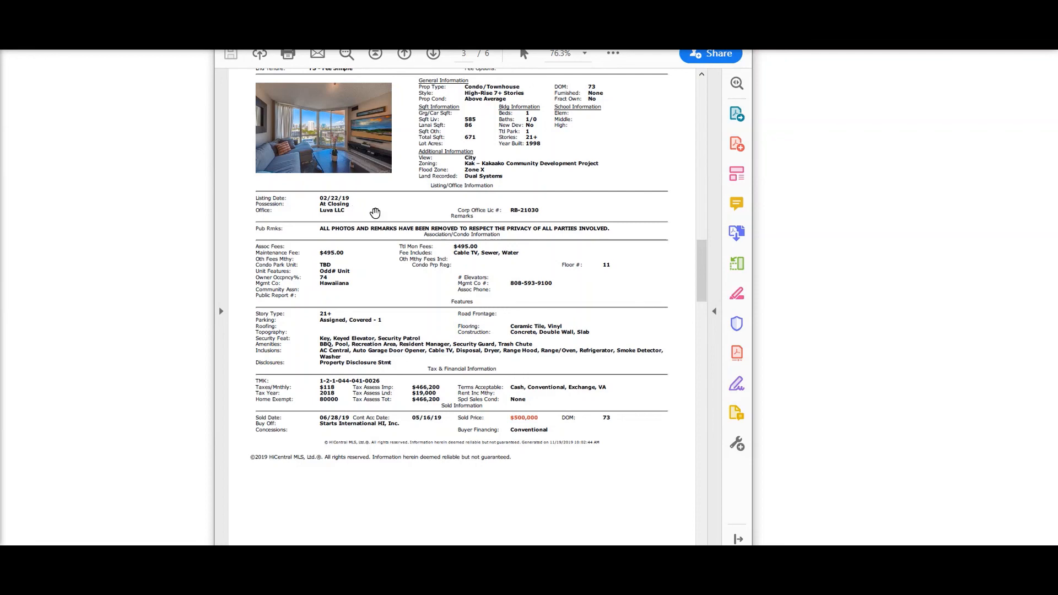
{"action": "mouse_move", "coordinate": [371, 212]}
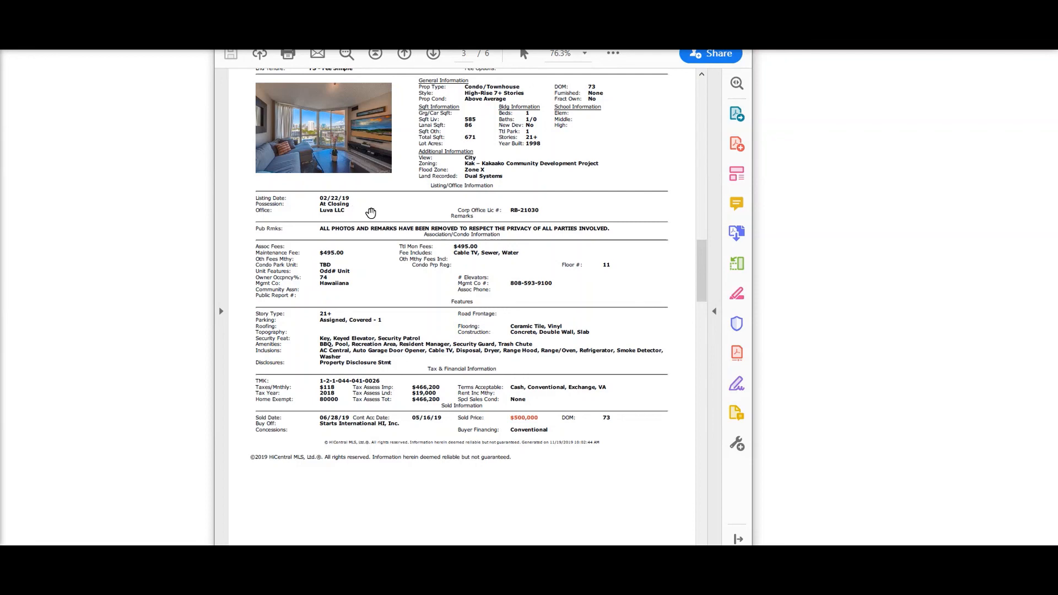
{"action": "mouse_move", "coordinate": [342, 208]}
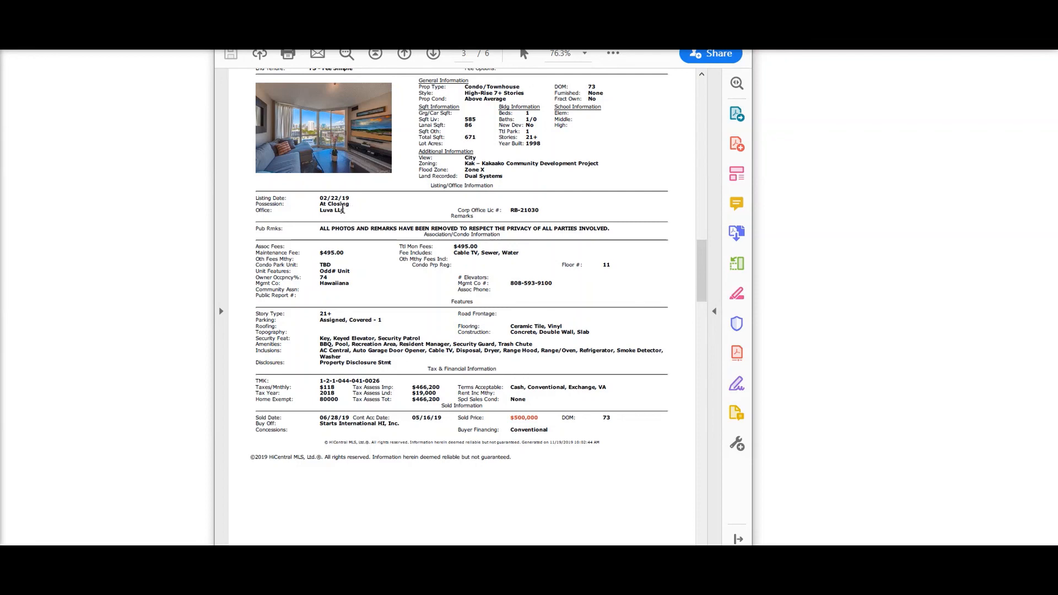
{"action": "scroll", "scroll_direction": "down", "scroll_amount": 3}
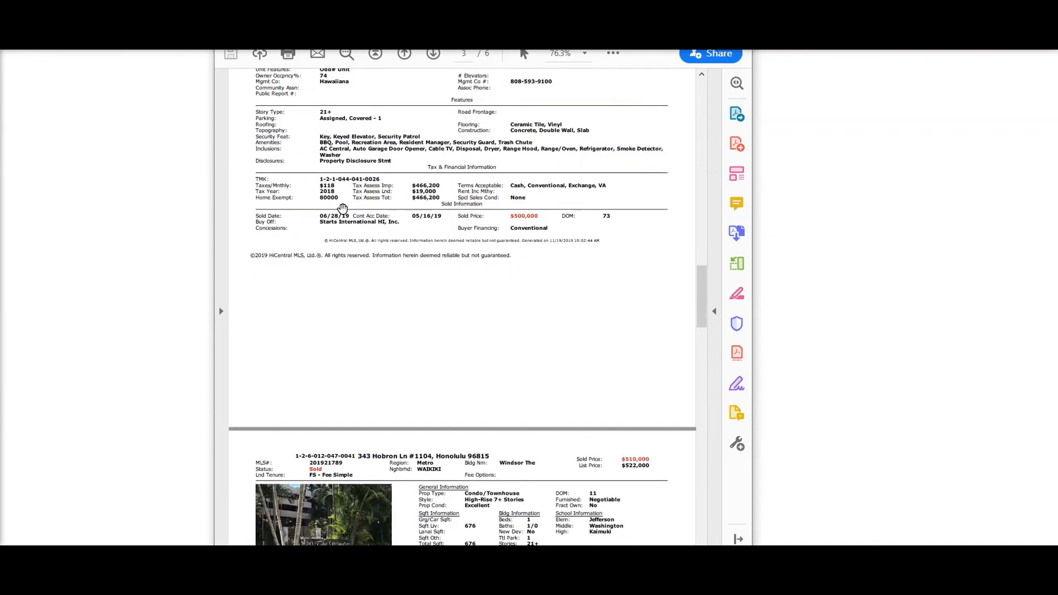